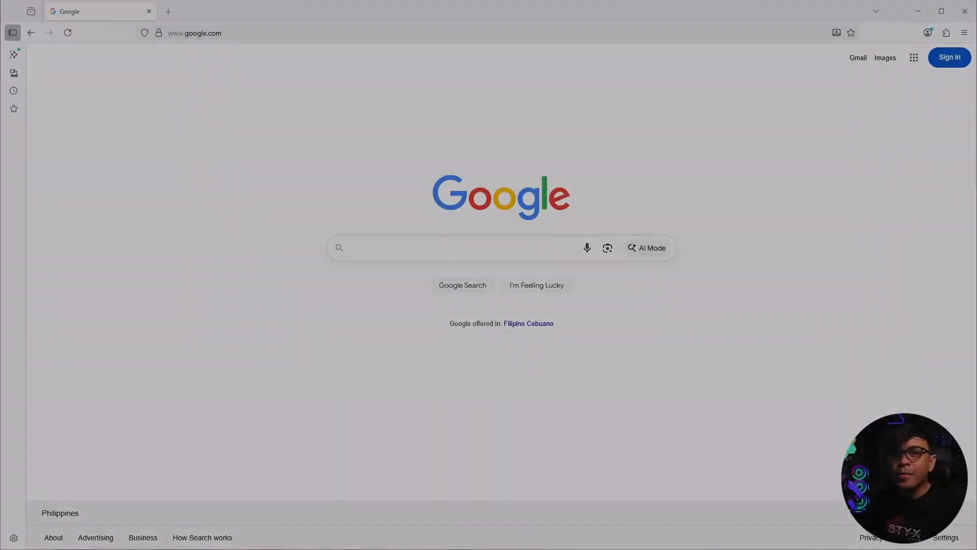
{"action": "mouse_move", "coordinate": [785, 336]}
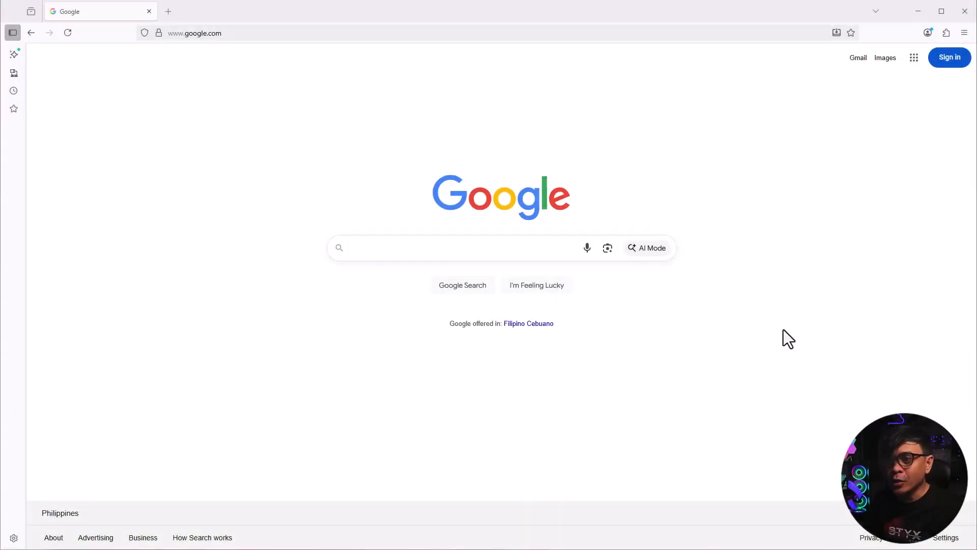
Search Google for 'ccnp data center certification'.
{"action": "type", "text": "ccnp data center certification"}
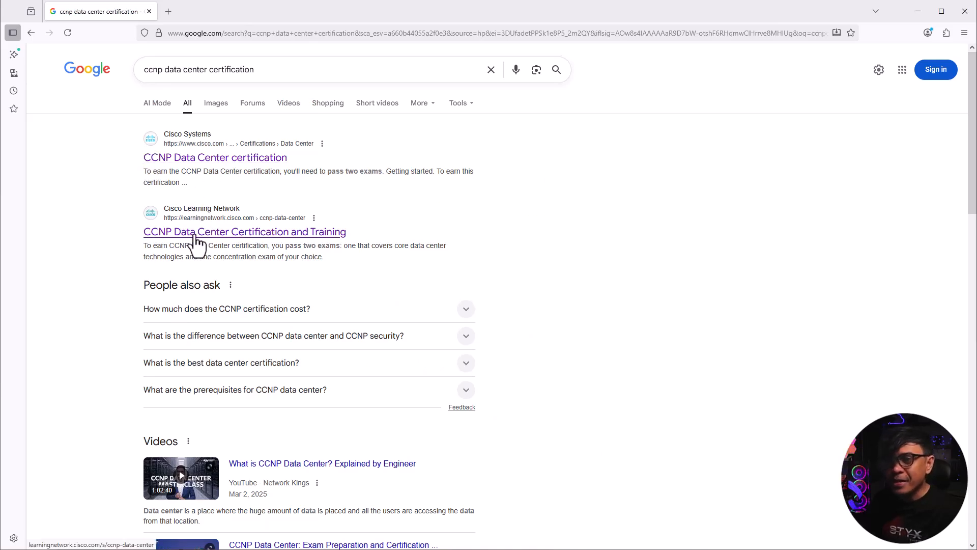
Open the Cisco Learning Network CCNP Data Center page and close the Learning Deals popup.
{"action": "left_click", "coordinate": [235, 231]}
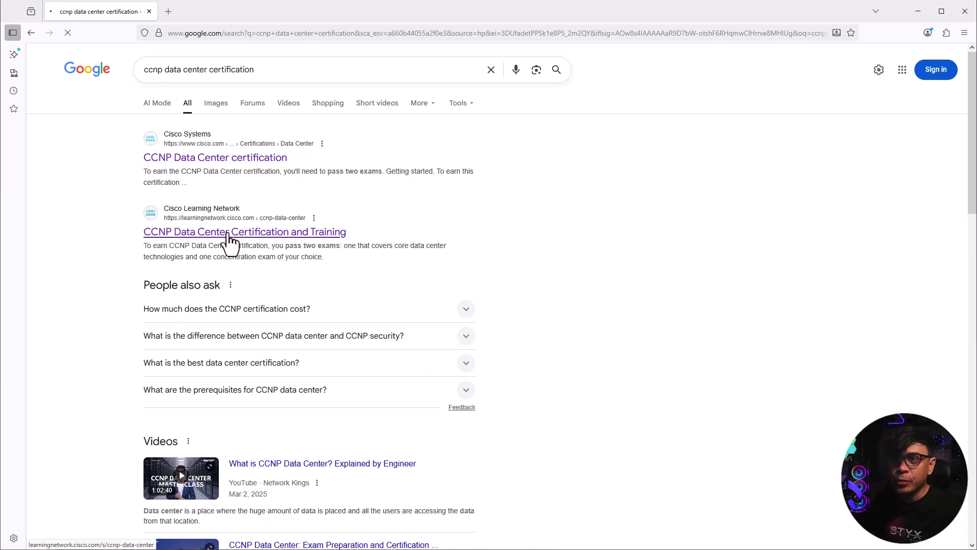
{"action": "left_click", "coordinate": [243, 231]}
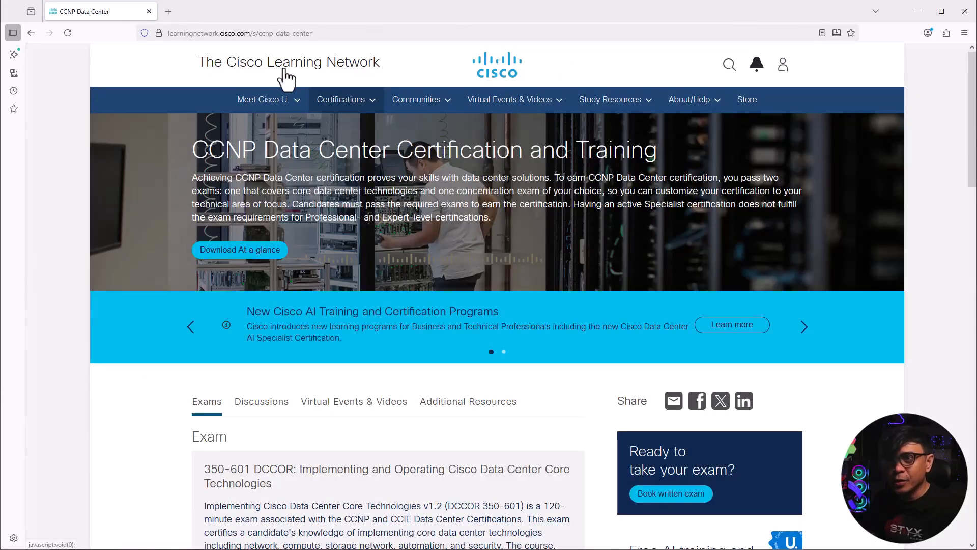
{"action": "mouse_move", "coordinate": [556, 163]}
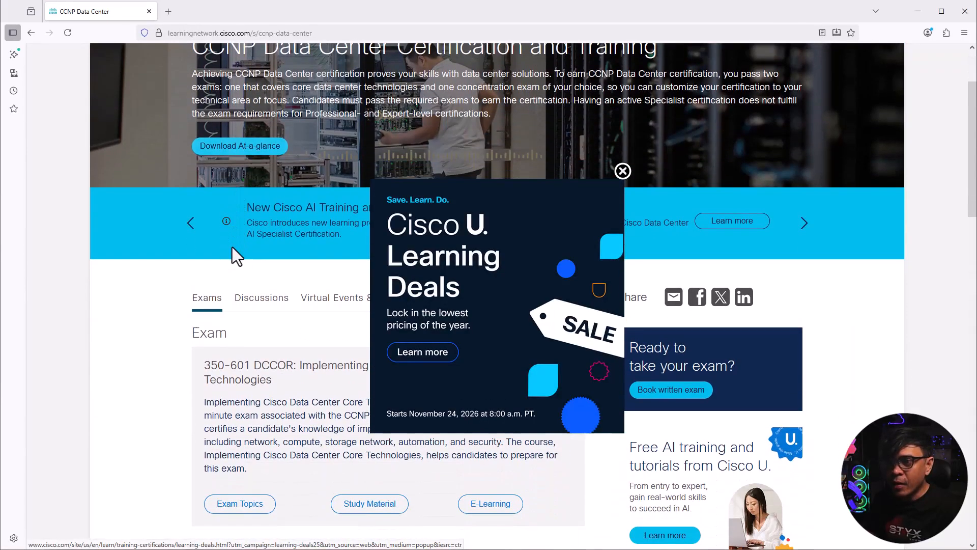
{"action": "left_click", "coordinate": [622, 171]}
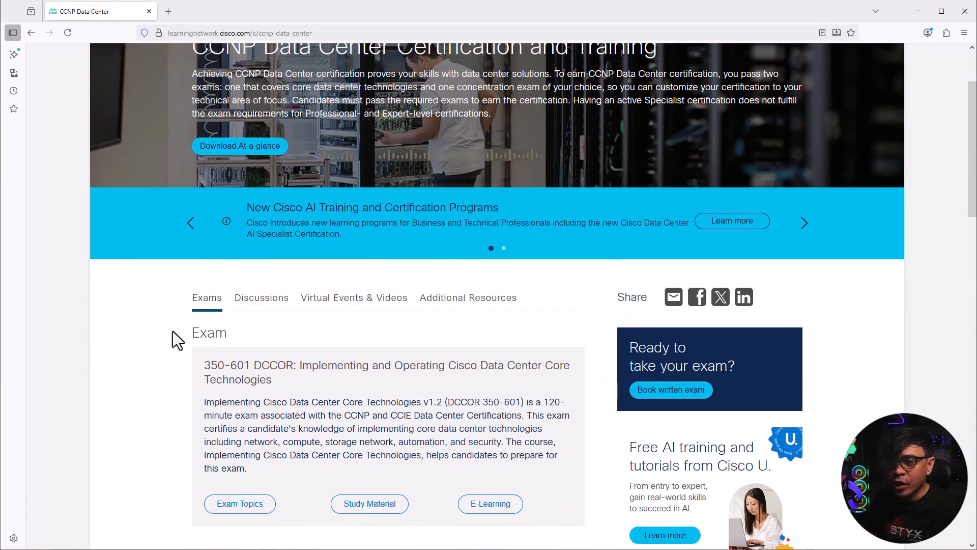
Scroll down to the Exams section showing the 350-601 DCCOR core exam.
{"action": "scroll", "scroll_direction": "down", "scroll_amount": 3}
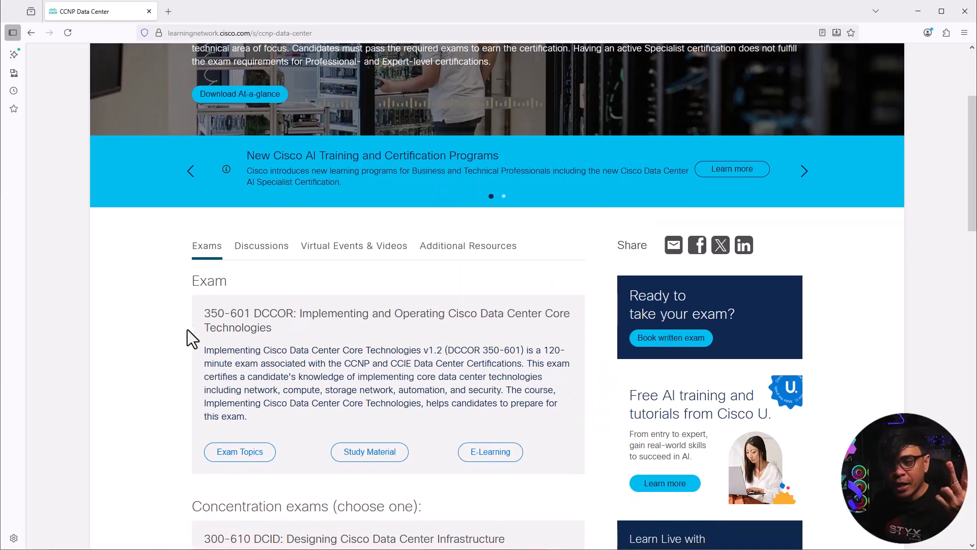
{"action": "scroll", "scroll_direction": "up", "scroll_amount": 3}
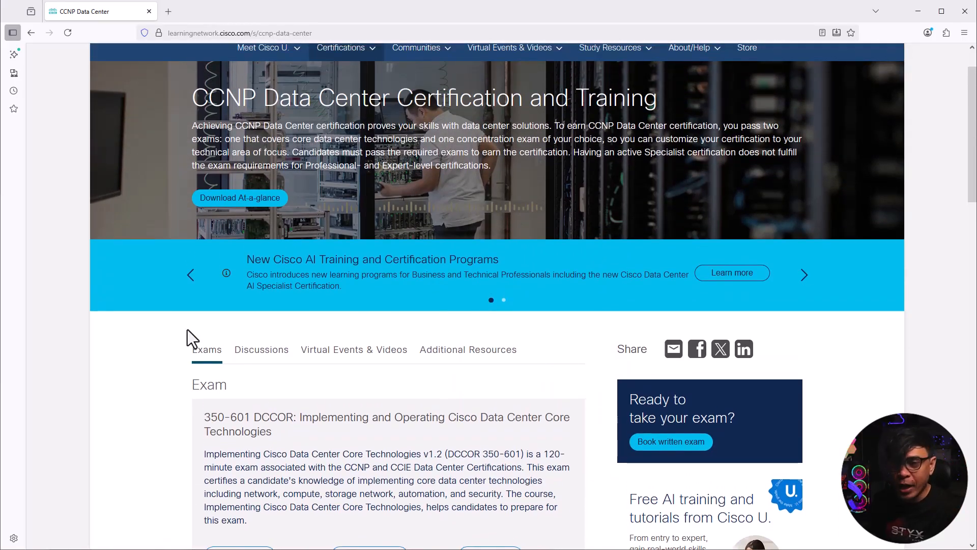
{"action": "scroll", "scroll_direction": "down", "scroll_amount": 3}
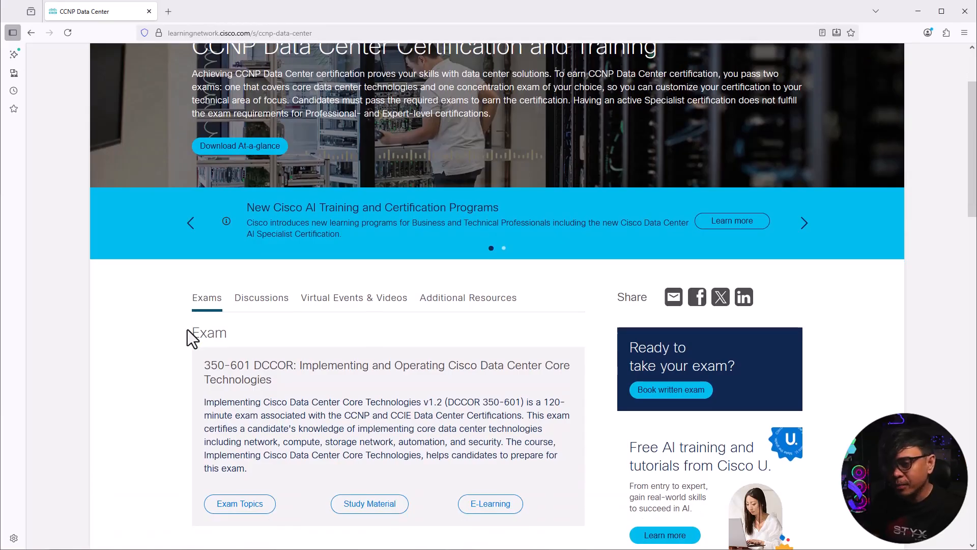
{"action": "mouse_move", "coordinate": [213, 337]}
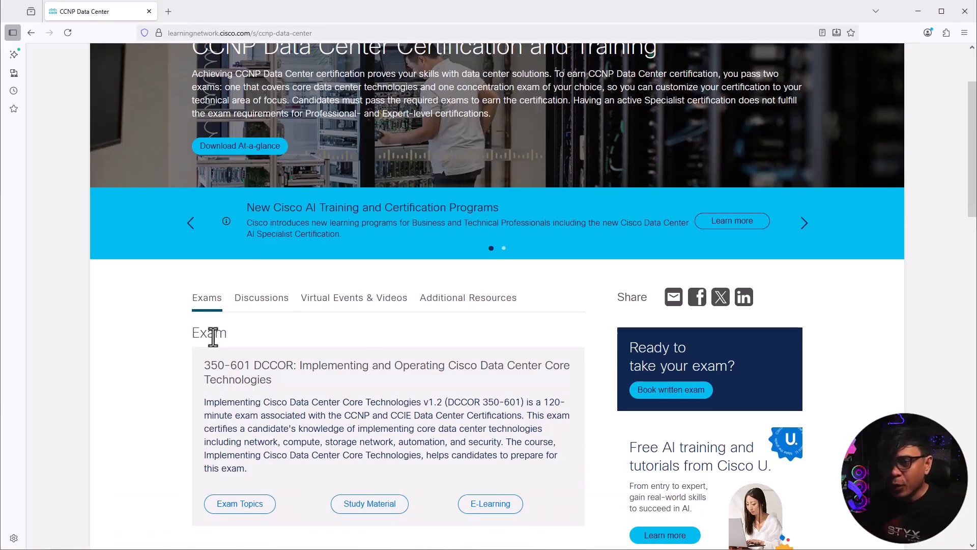
{"action": "mouse_move", "coordinate": [256, 367]}
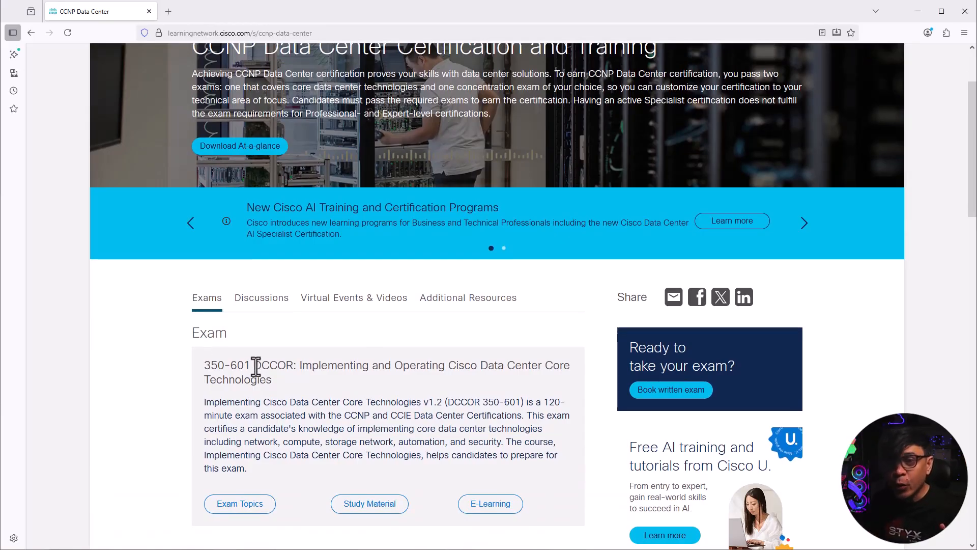
{"action": "mouse_move", "coordinate": [293, 399]}
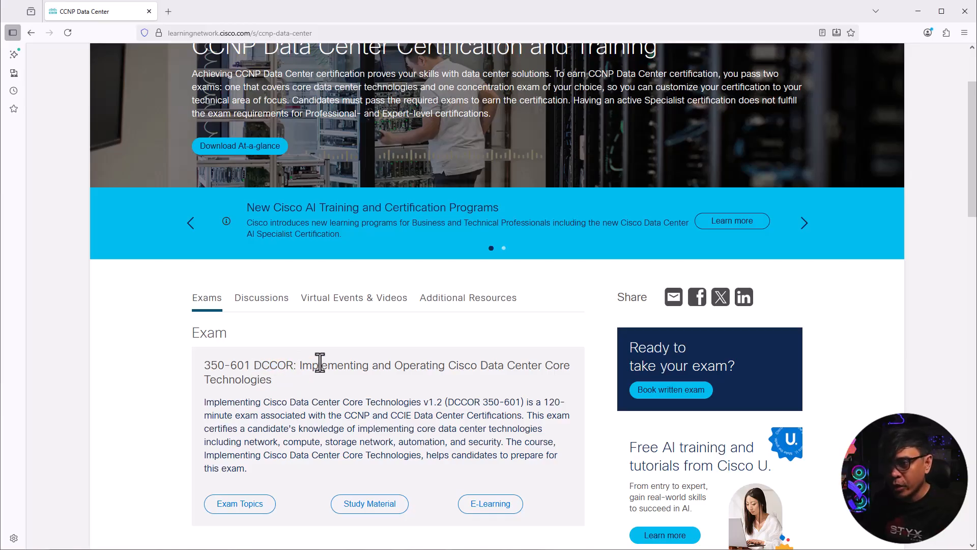
{"action": "scroll", "scroll_direction": "down", "scroll_amount": 3}
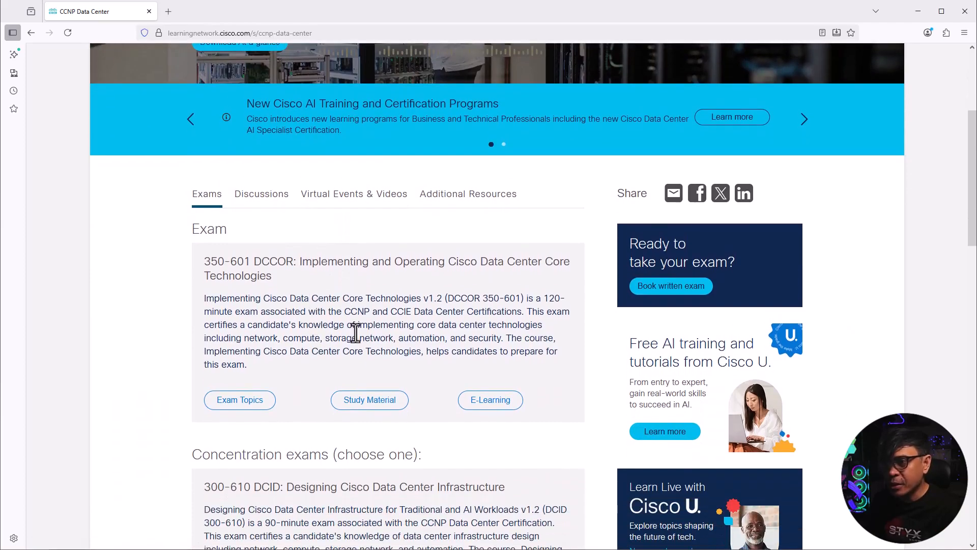
{"action": "mouse_move", "coordinate": [431, 299]}
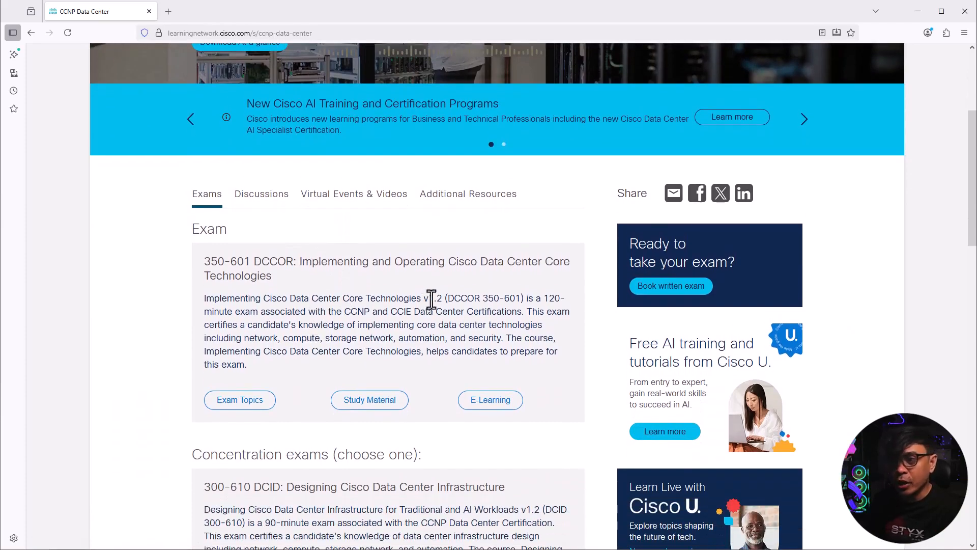
{"action": "scroll", "scroll_direction": "down", "scroll_amount": 3}
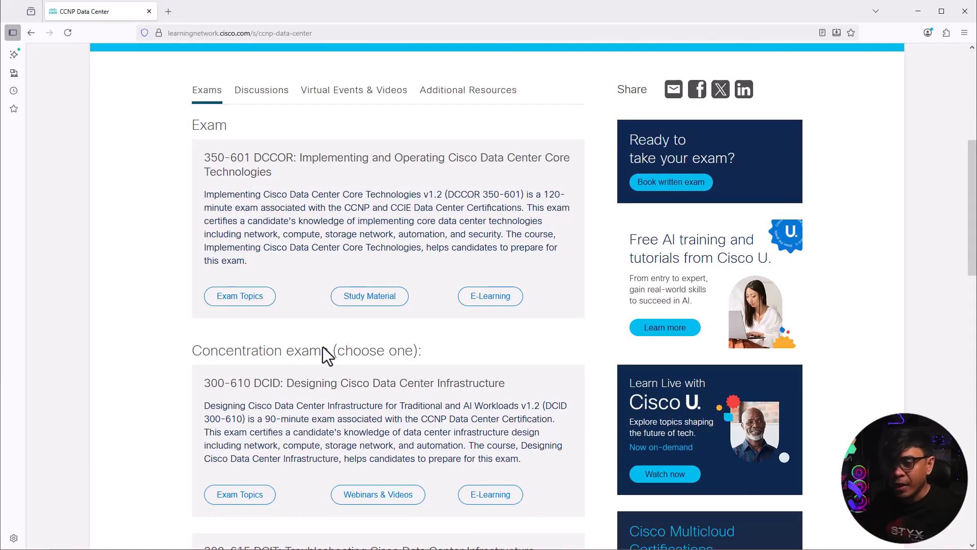
Scroll past the DCID, DCIT, DCACI and DCAUTO exams to the 300-640 DCAI entry.
{"action": "scroll", "scroll_direction": "down", "scroll_amount": 3}
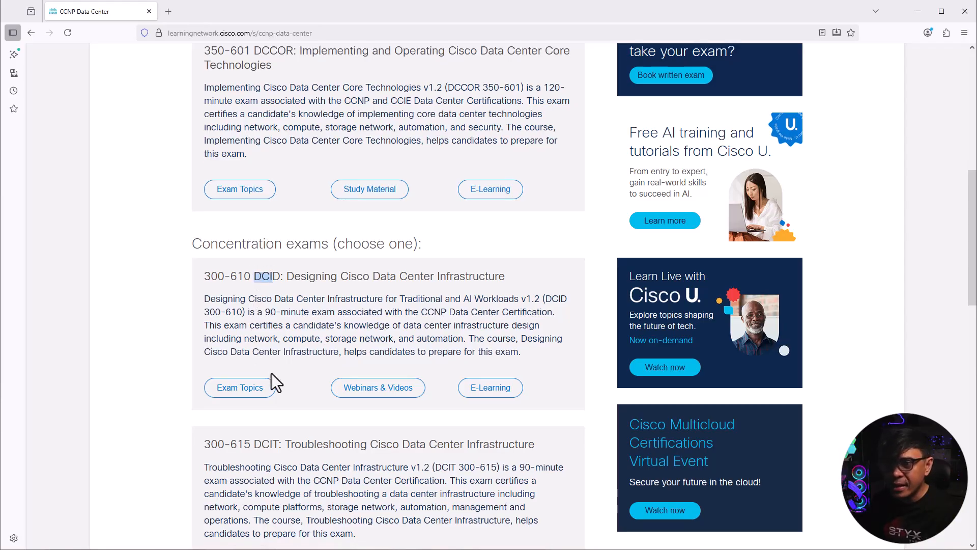
{"action": "scroll", "scroll_direction": "down", "scroll_amount": 3}
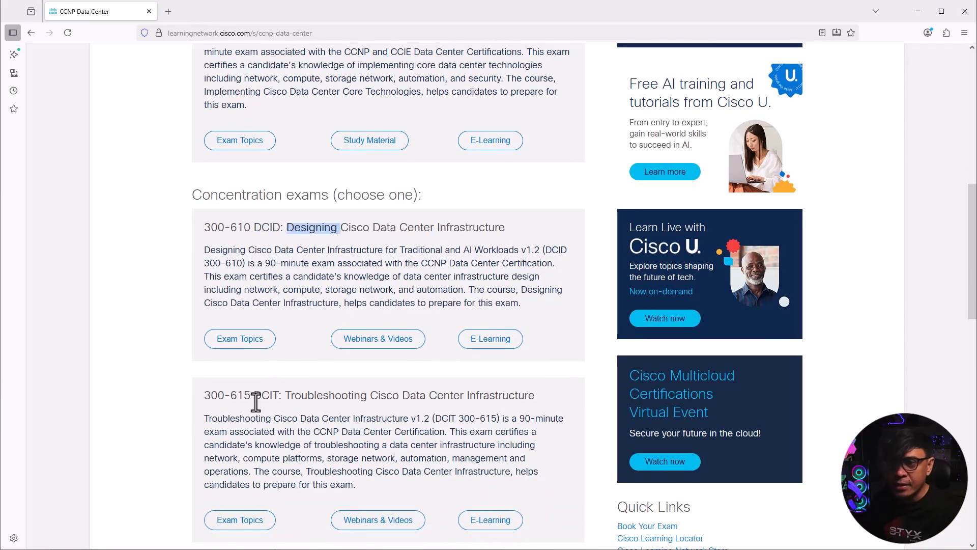
{"action": "left_click_drag", "start_coordinate": [285, 395], "coordinate": [386, 395]}
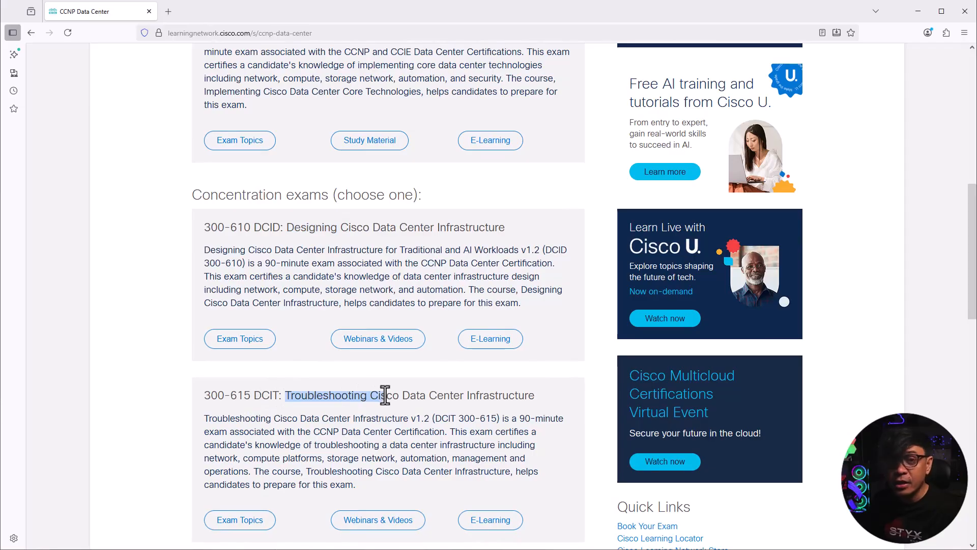
{"action": "scroll", "scroll_direction": "down", "scroll_amount": 3}
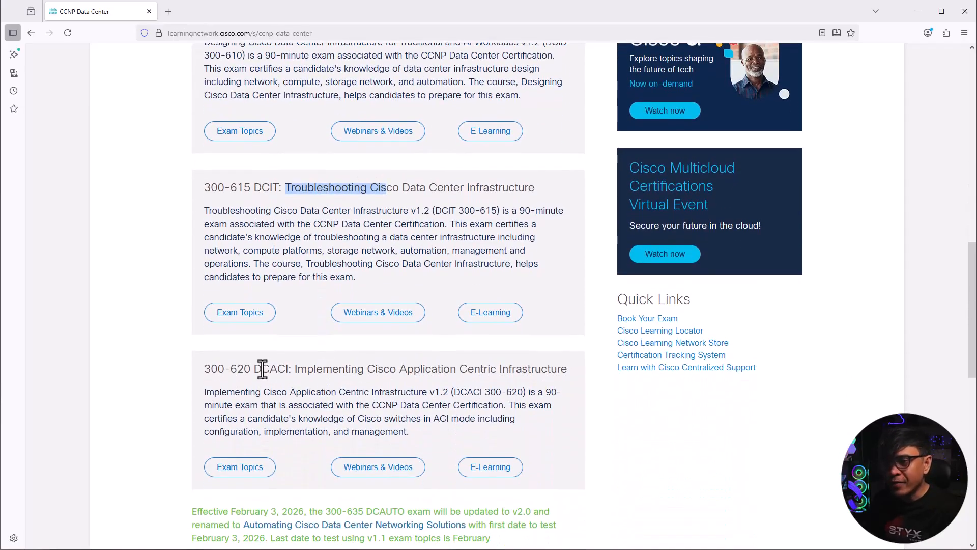
{"action": "mouse_move", "coordinate": [340, 391]}
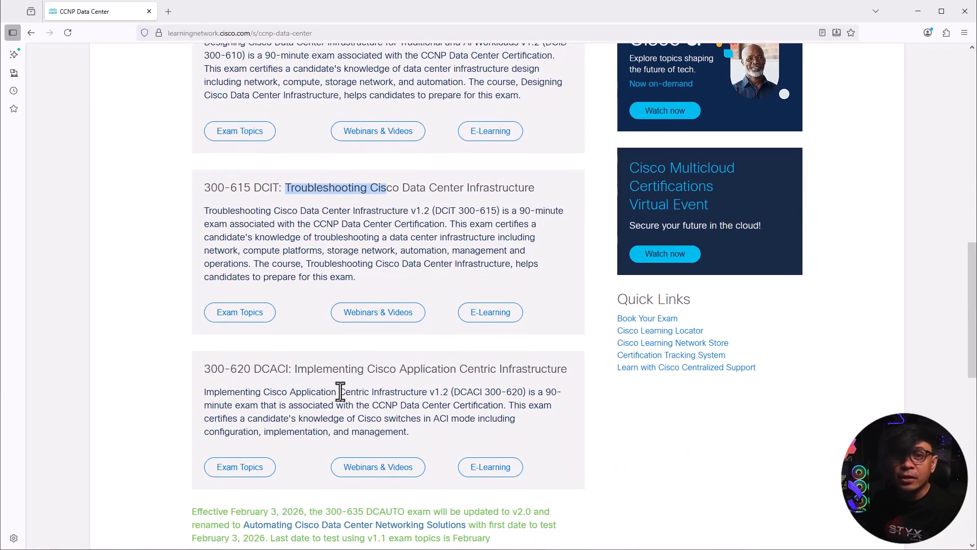
{"action": "mouse_move", "coordinate": [333, 391]}
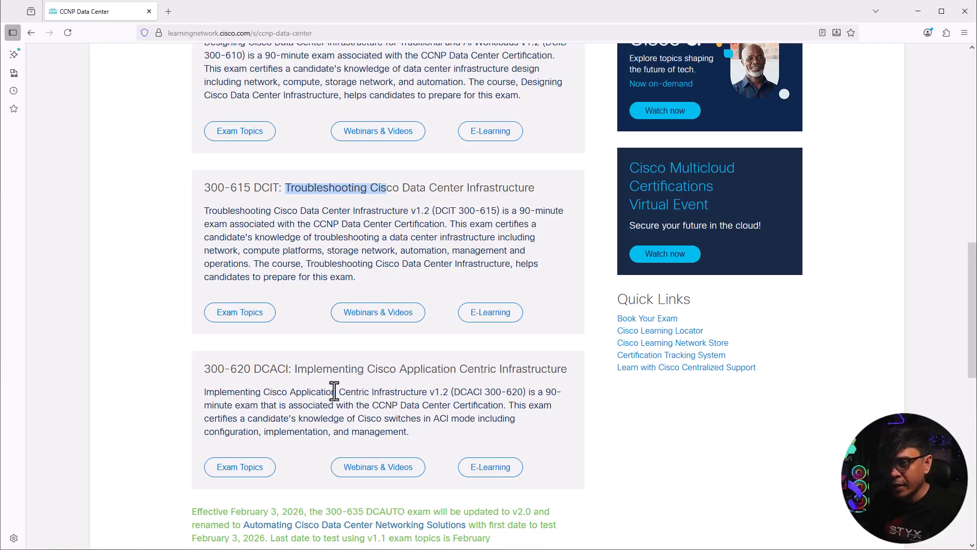
{"action": "scroll", "scroll_direction": "down", "scroll_amount": 3}
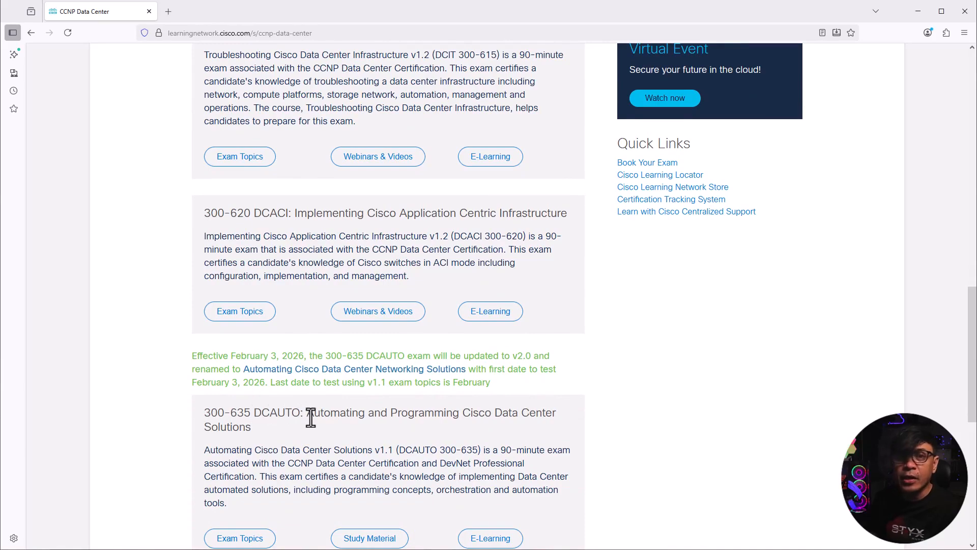
{"action": "mouse_move", "coordinate": [336, 401]}
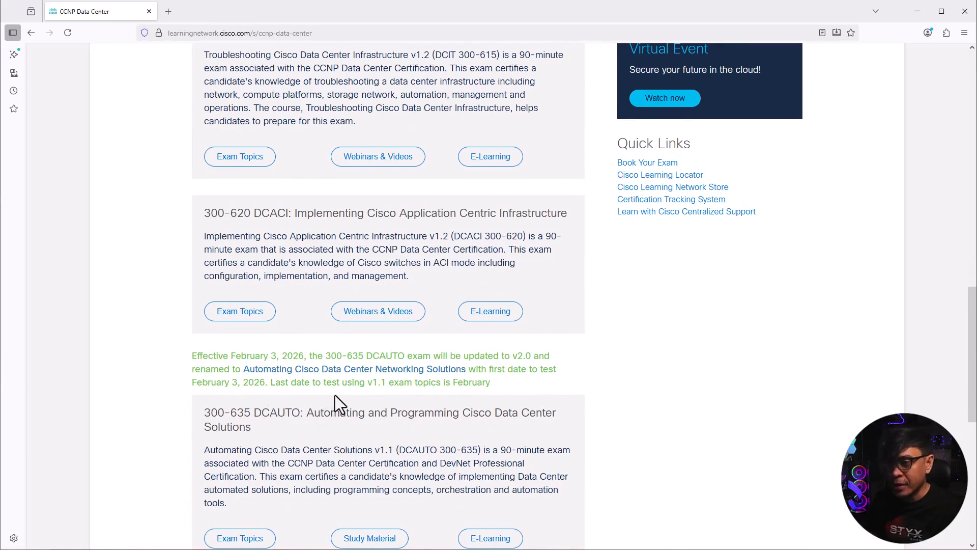
{"action": "scroll", "scroll_direction": "down", "scroll_amount": 3}
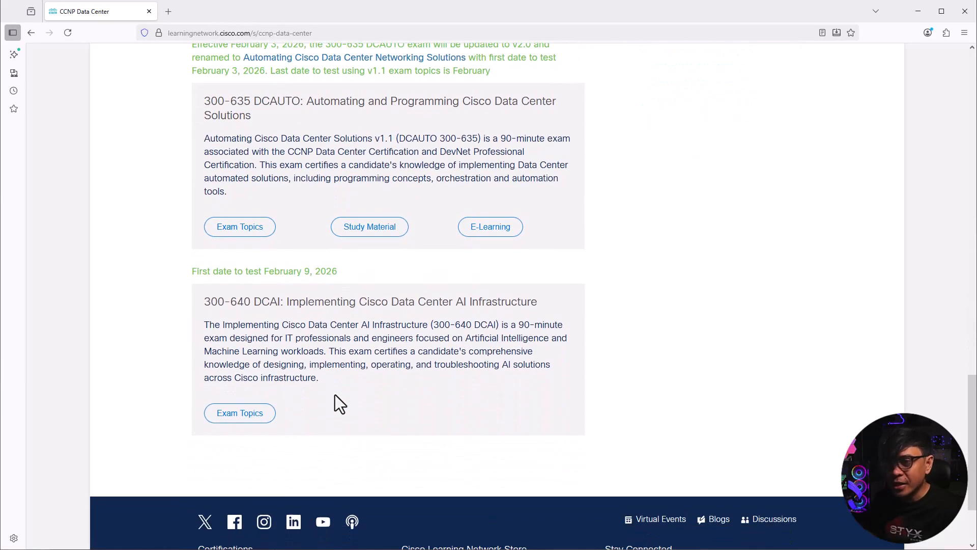
{"action": "mouse_move", "coordinate": [309, 309]}
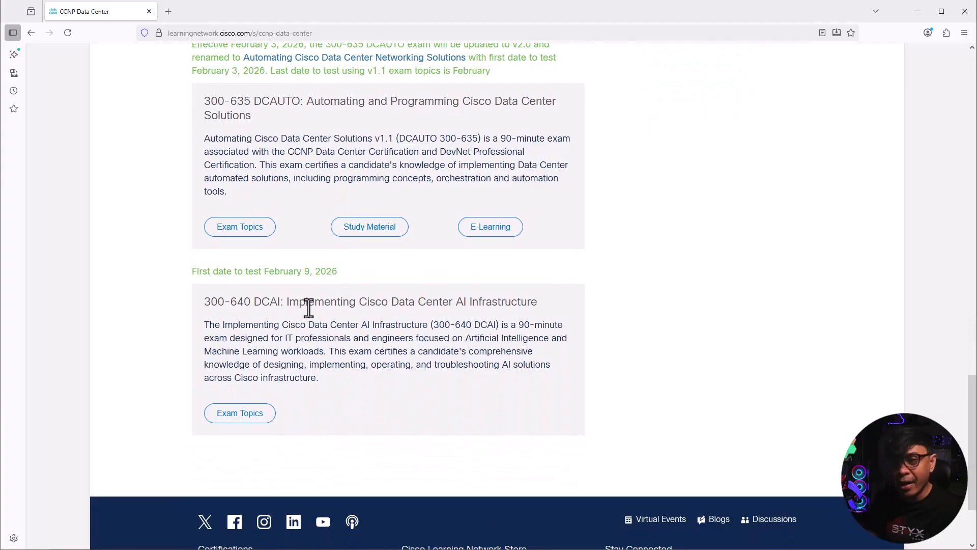
{"action": "mouse_move", "coordinate": [455, 321]}
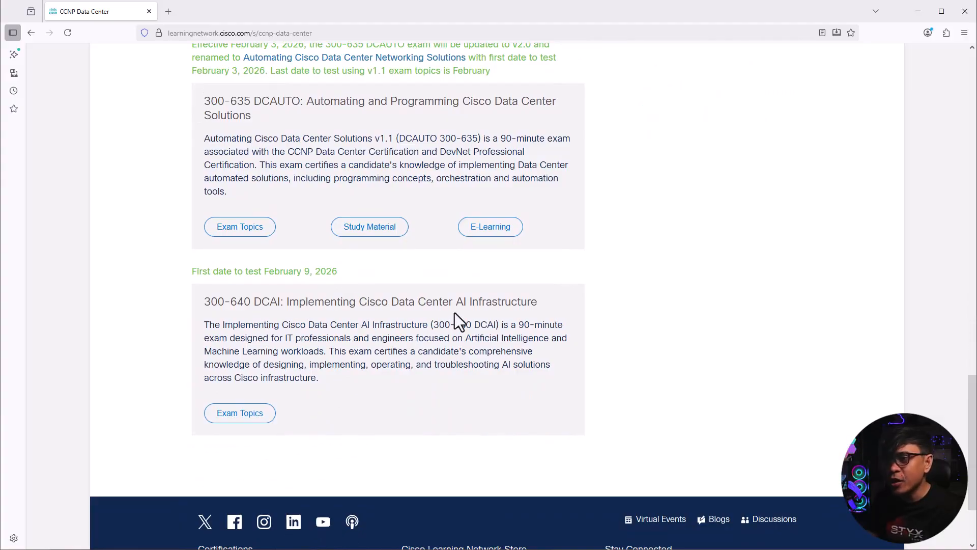
{"action": "mouse_move", "coordinate": [296, 392]}
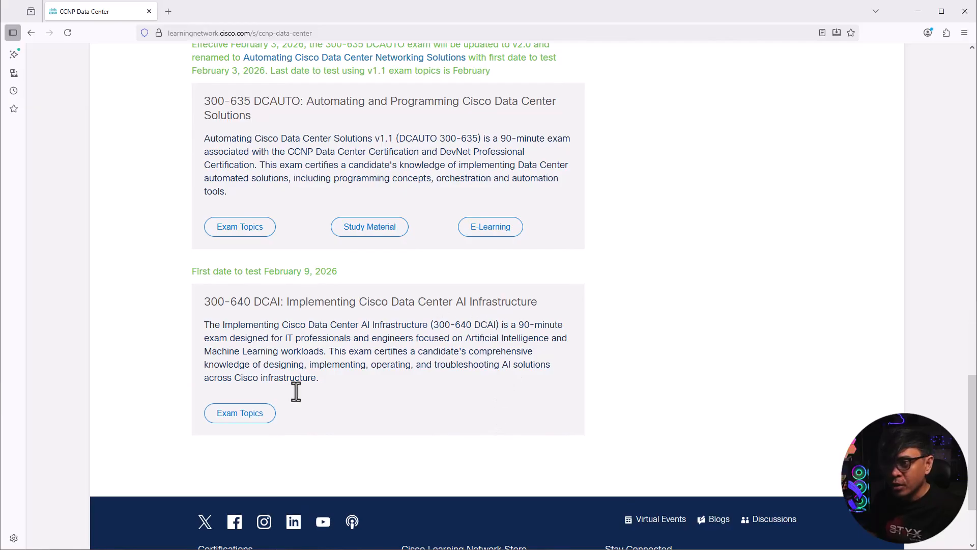
{"action": "left_click", "coordinate": [240, 413]}
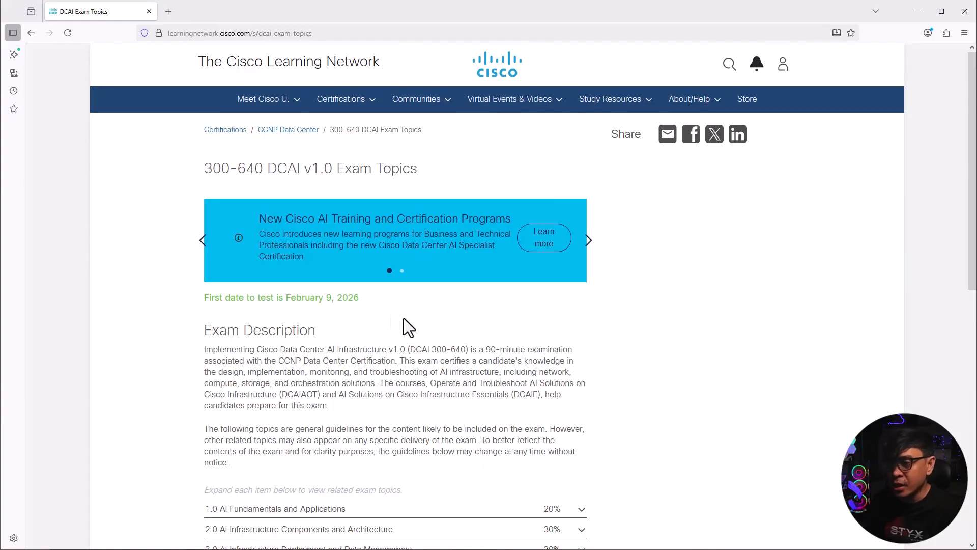
{"action": "scroll", "scroll_direction": "down", "scroll_amount": 3}
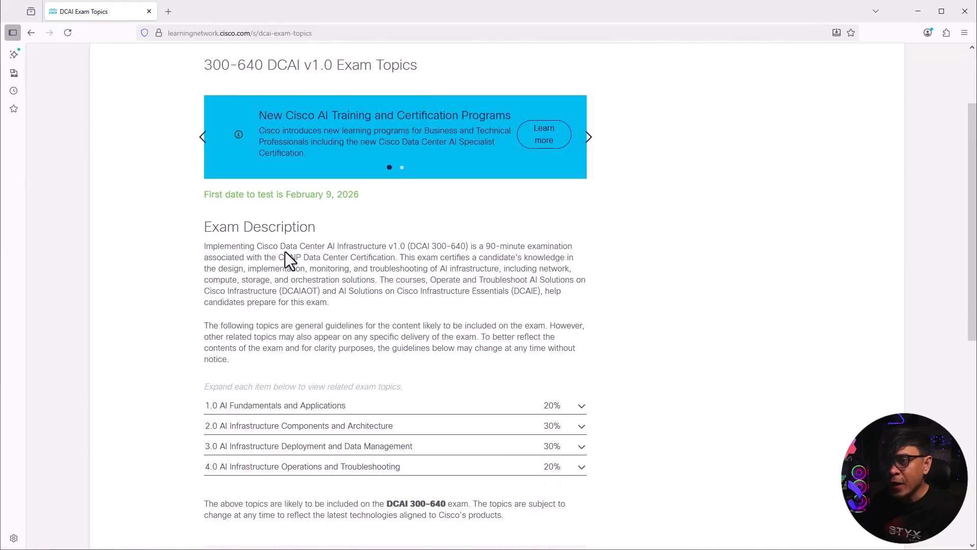
{"action": "mouse_move", "coordinate": [485, 250]}
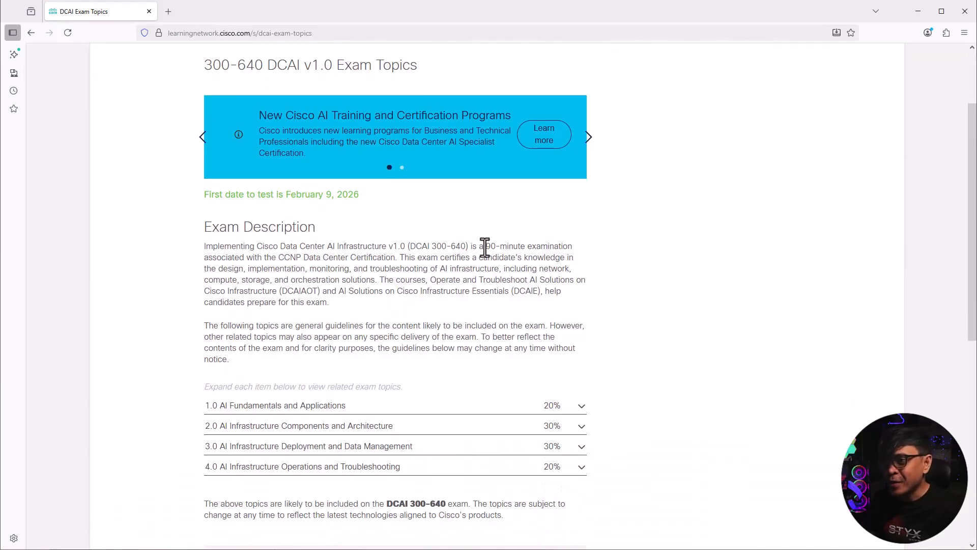
{"action": "mouse_move", "coordinate": [253, 258]}
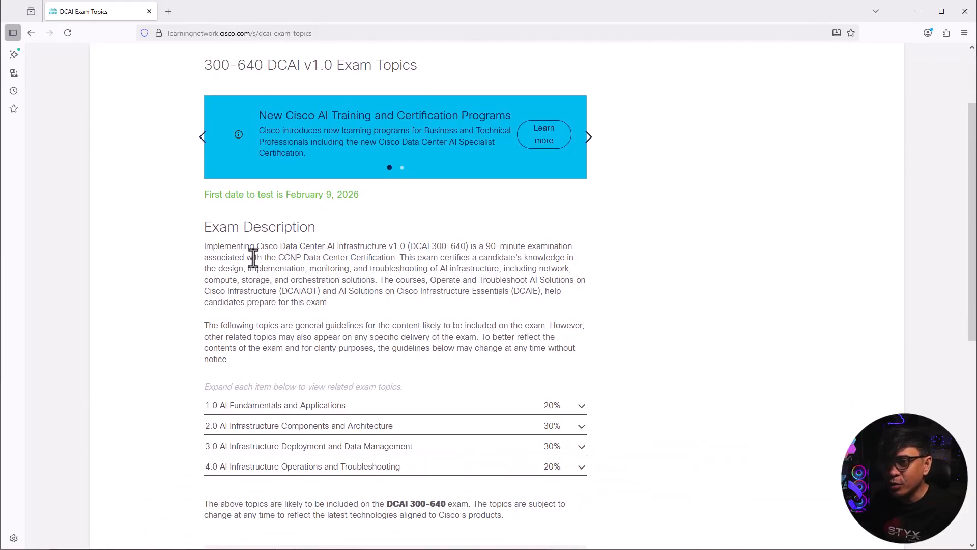
{"action": "mouse_move", "coordinate": [395, 268]}
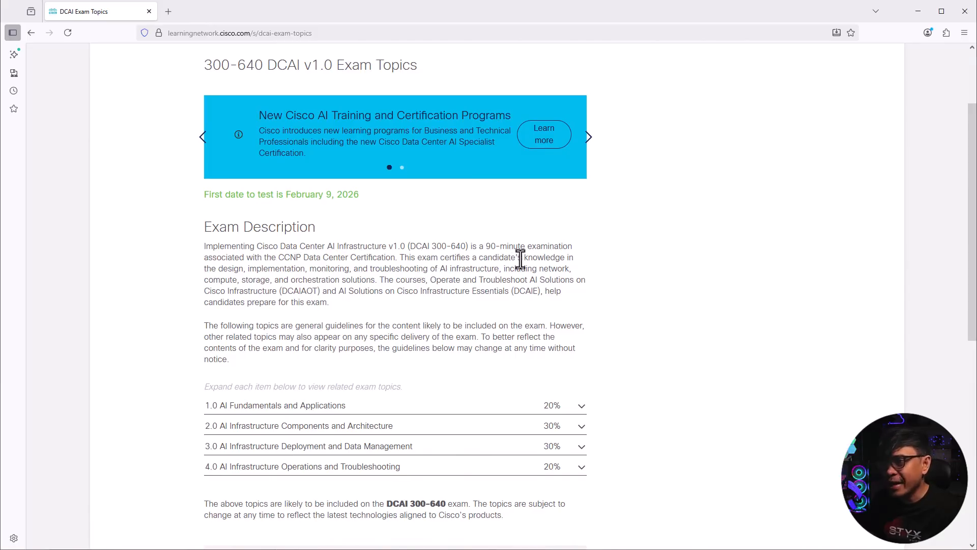
{"action": "mouse_move", "coordinate": [304, 272]}
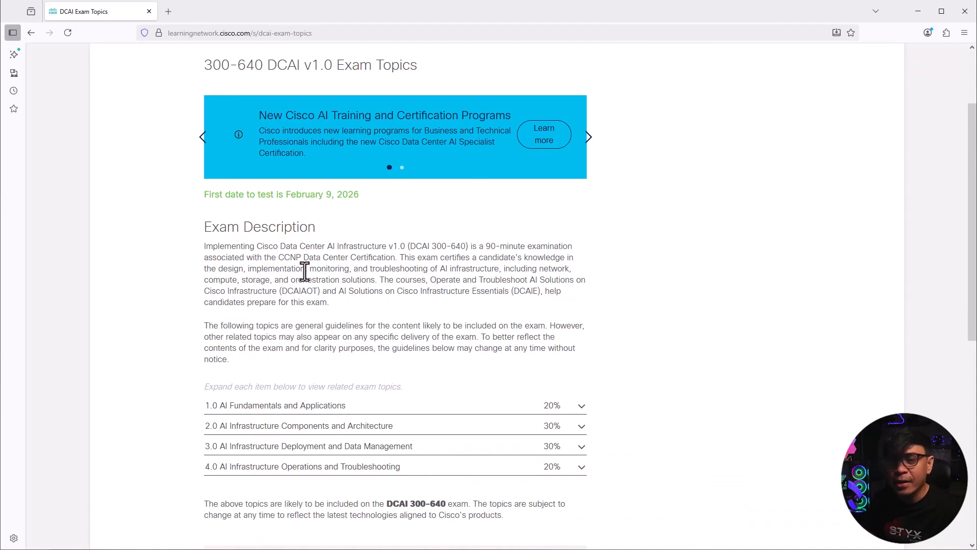
{"action": "mouse_move", "coordinate": [454, 287]}
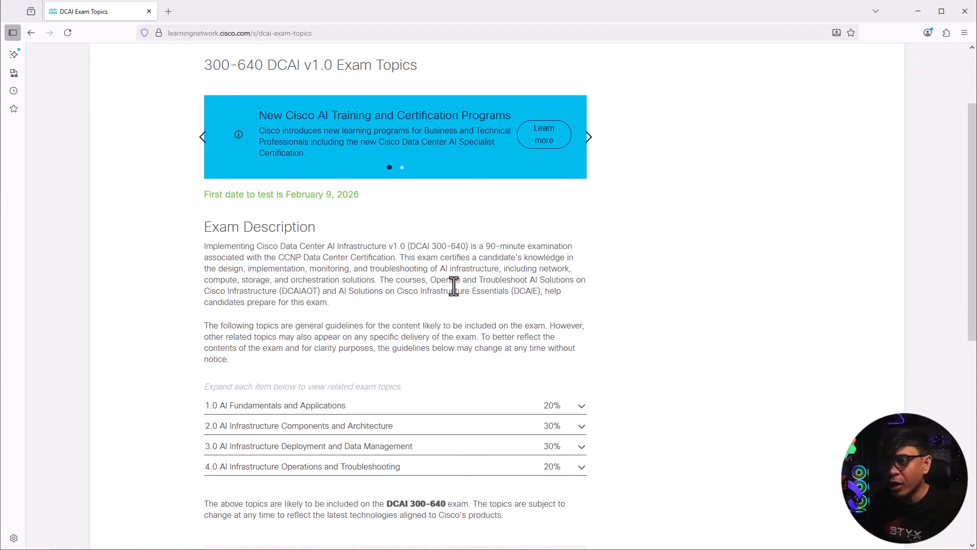
{"action": "mouse_move", "coordinate": [535, 273]}
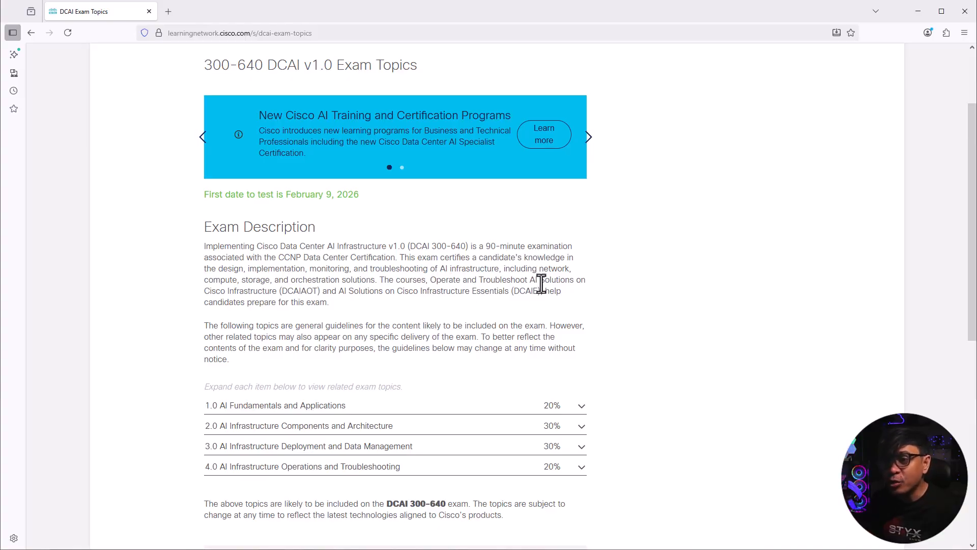
{"action": "mouse_move", "coordinate": [389, 313]}
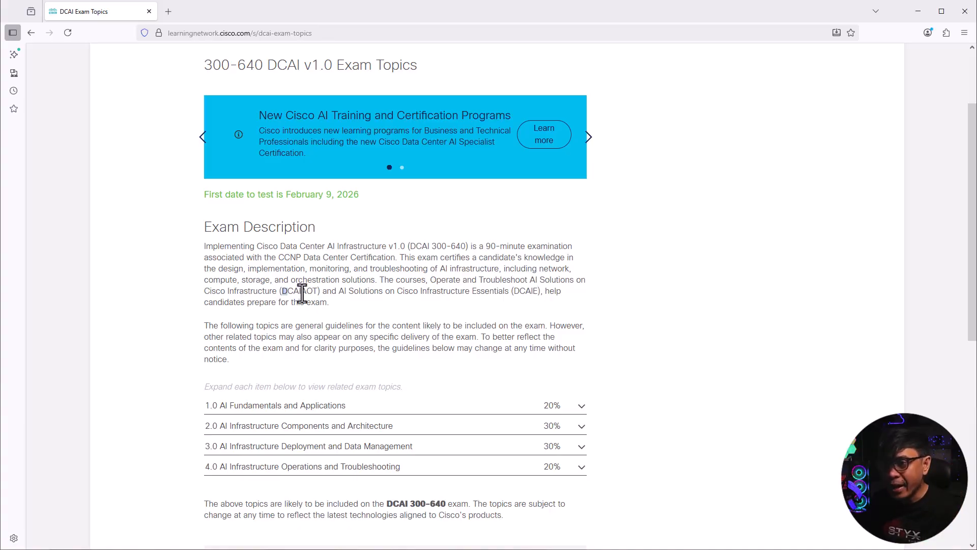
{"action": "mouse_move", "coordinate": [515, 292]}
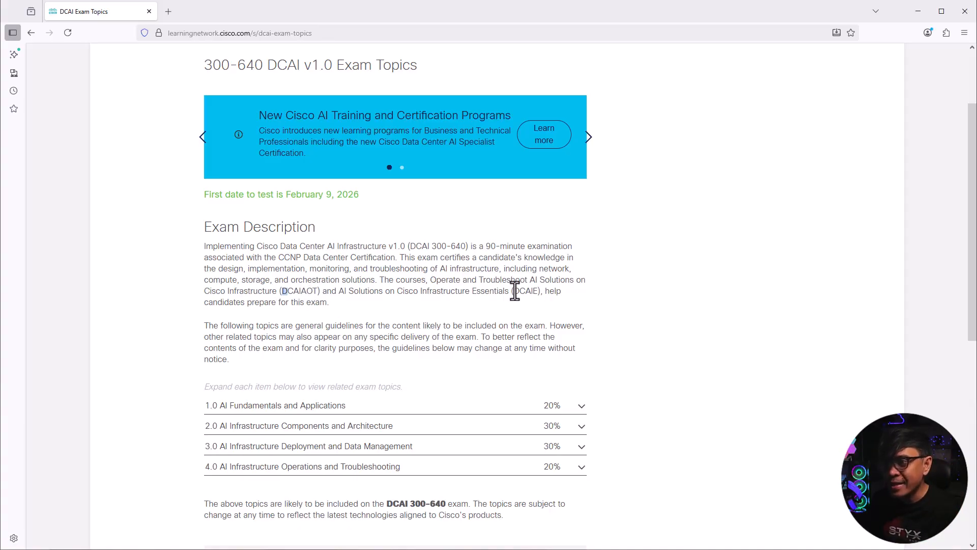
{"action": "mouse_move", "coordinate": [532, 297]}
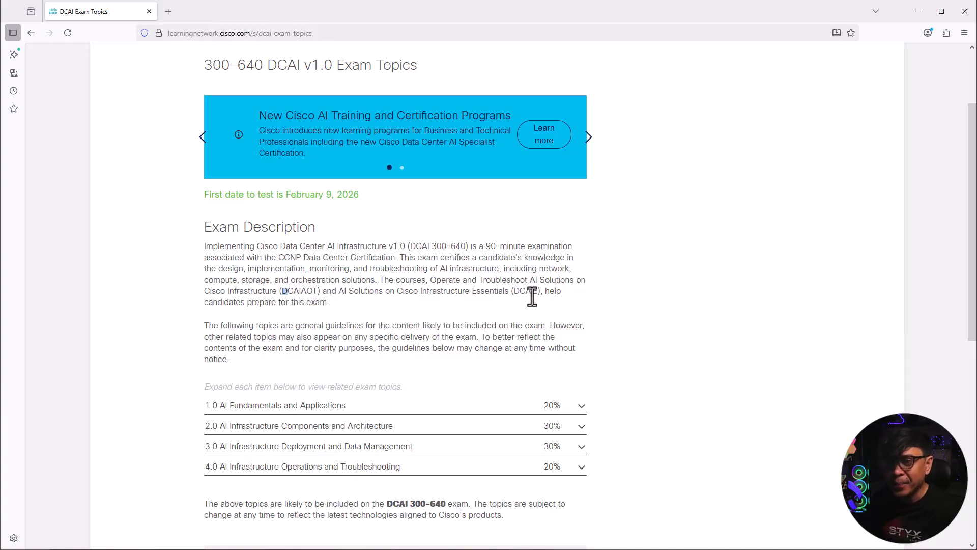
{"action": "scroll", "scroll_direction": "down", "scroll_amount": 3}
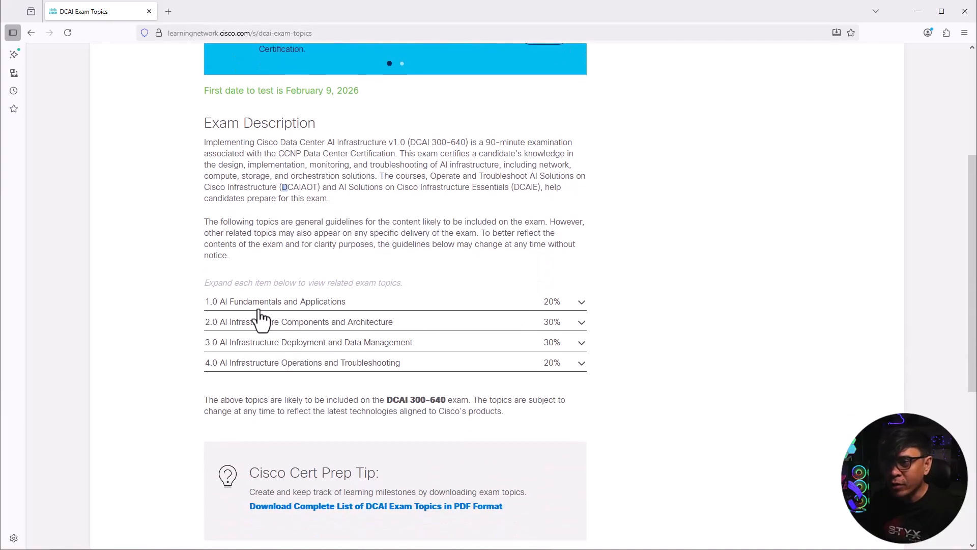
{"action": "mouse_move", "coordinate": [546, 304]}
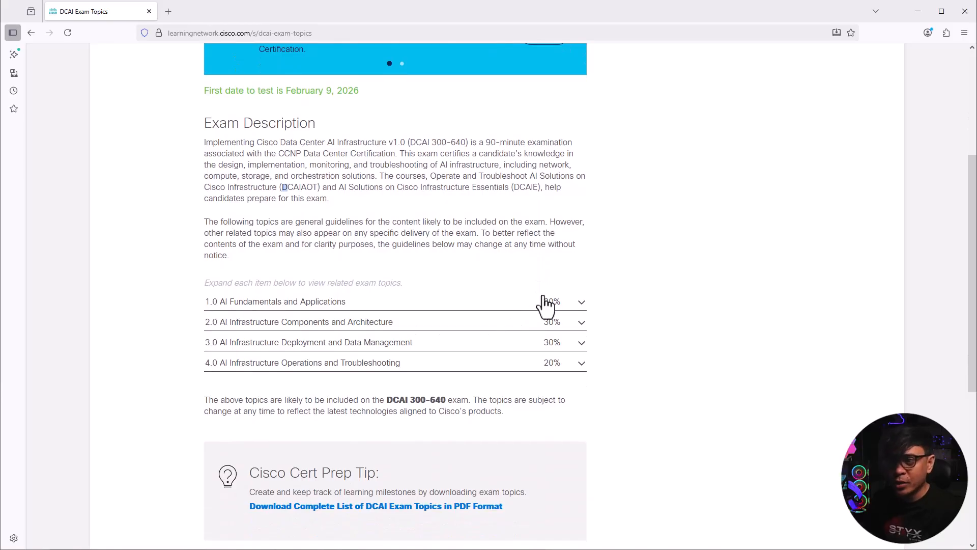
Expand AI Fundamentals and Applications and highlight the four types of AI infrastructure.
{"action": "left_click", "coordinate": [544, 304]}
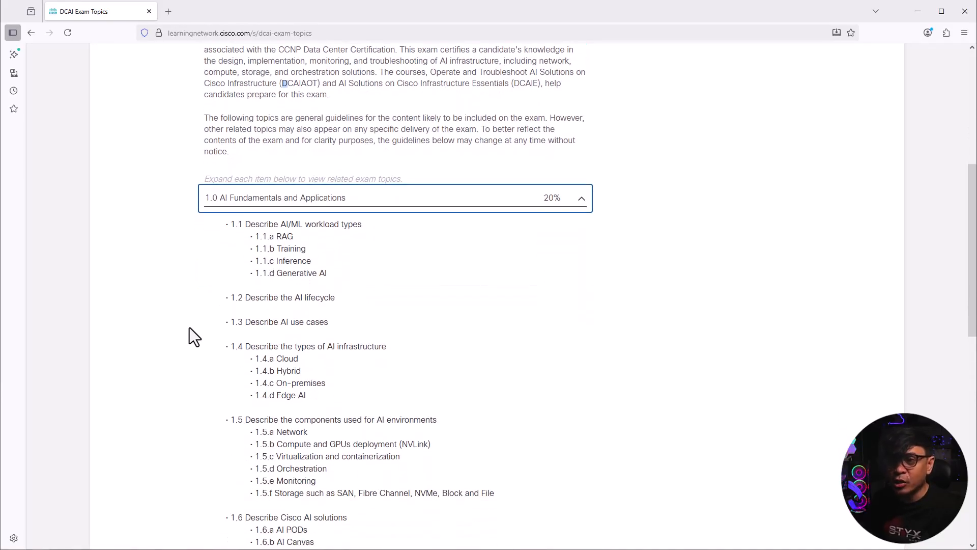
{"action": "scroll", "scroll_direction": "down", "scroll_amount": 3}
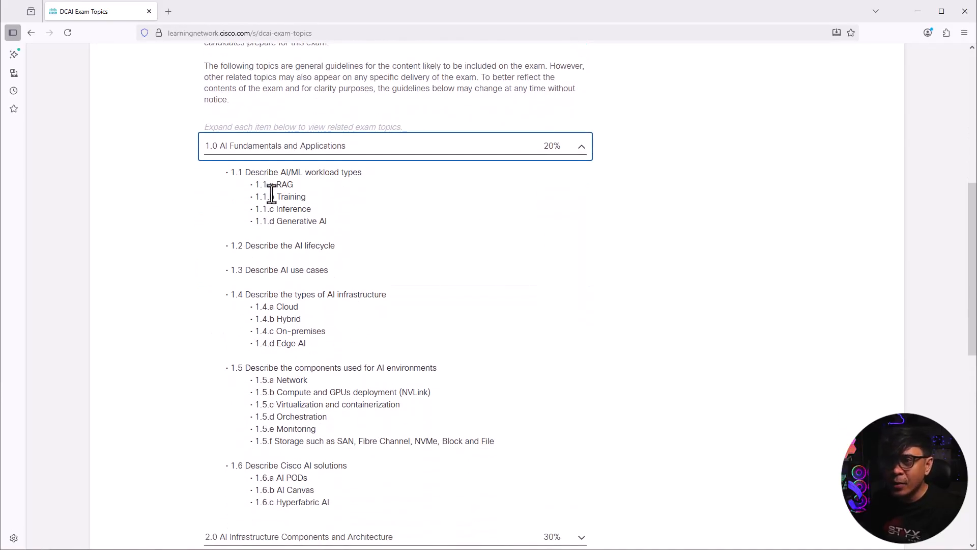
{"action": "left_click_drag", "start_coordinate": [244, 172], "coordinate": [305, 197]}
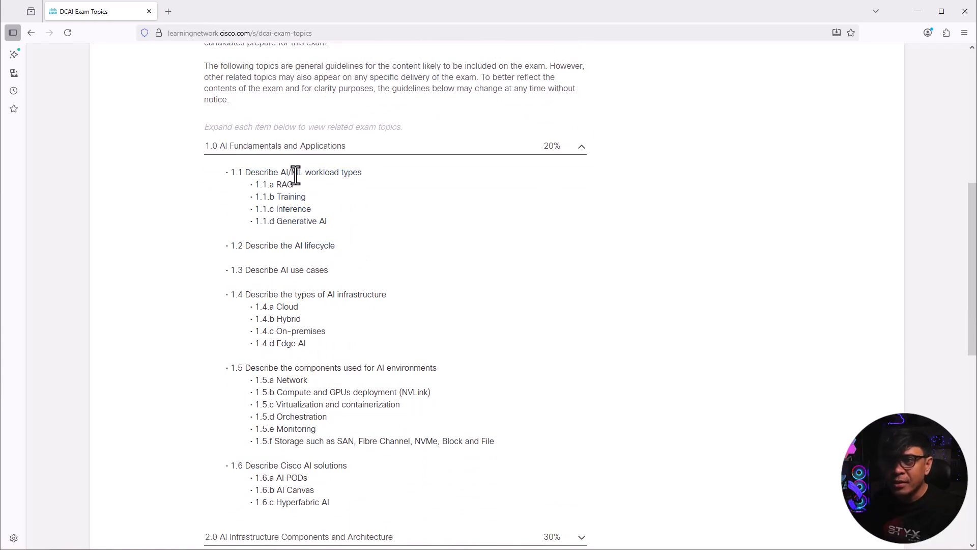
{"action": "mouse_move", "coordinate": [385, 204]}
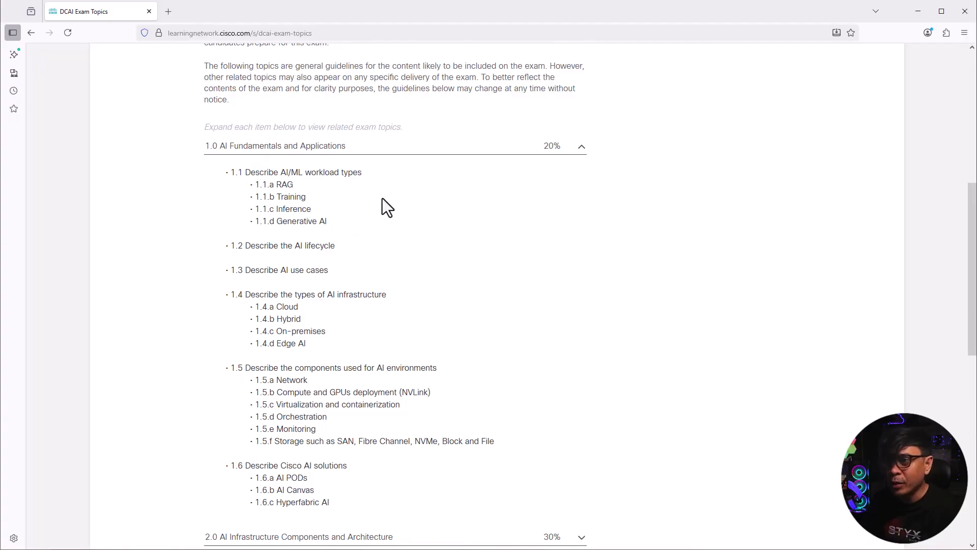
{"action": "double_click", "coordinate": [279, 184]}
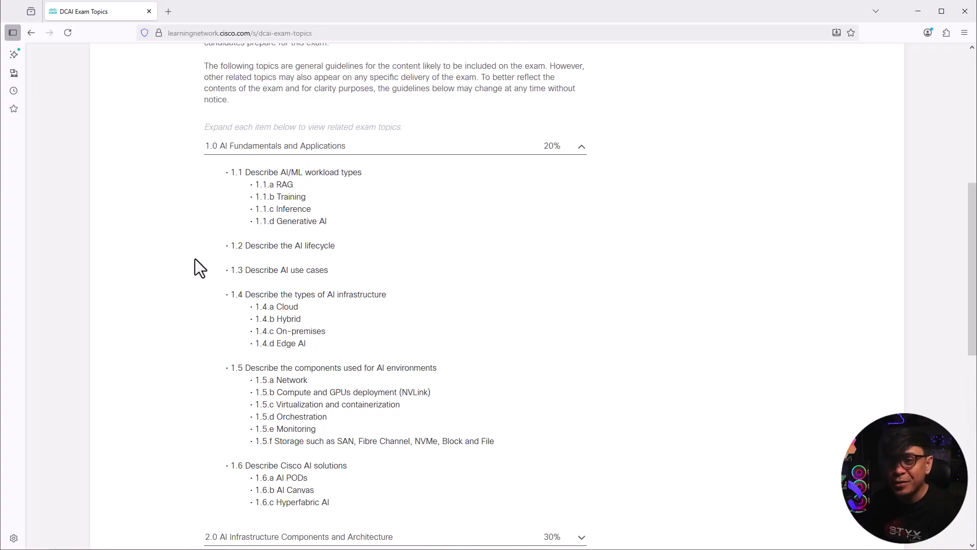
{"action": "left_click_drag", "start_coordinate": [245, 245], "coordinate": [365, 270]}
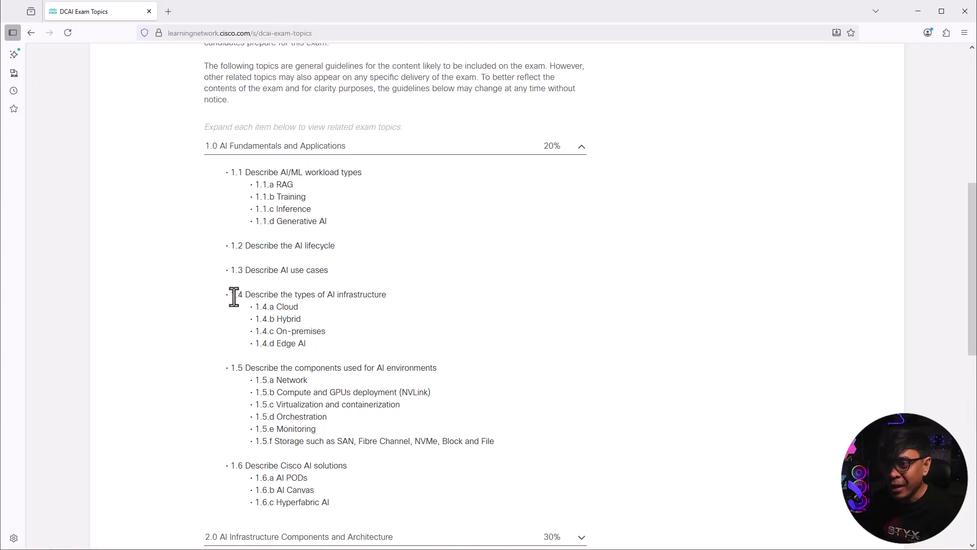
{"action": "left_click_drag", "start_coordinate": [255, 306], "coordinate": [306, 342]}
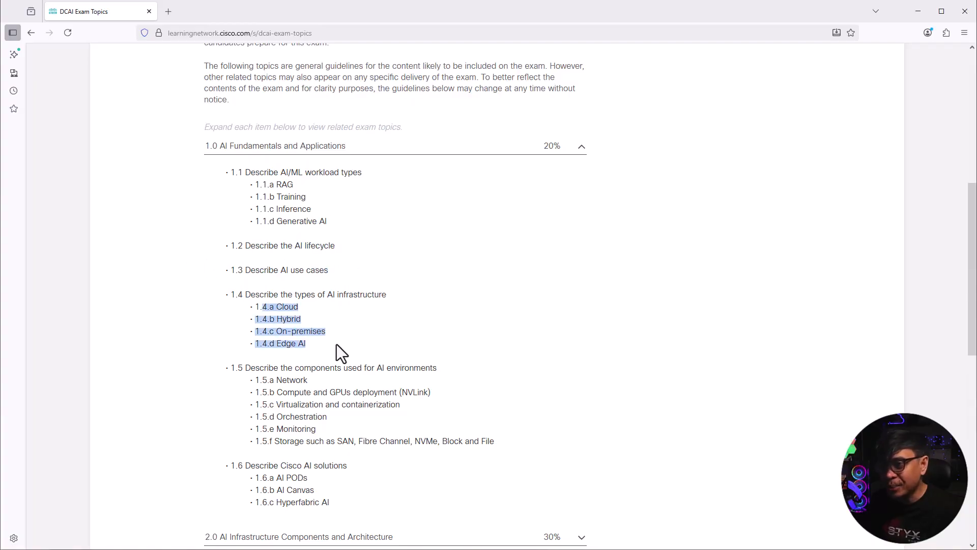
{"action": "left_click", "coordinate": [187, 335]}
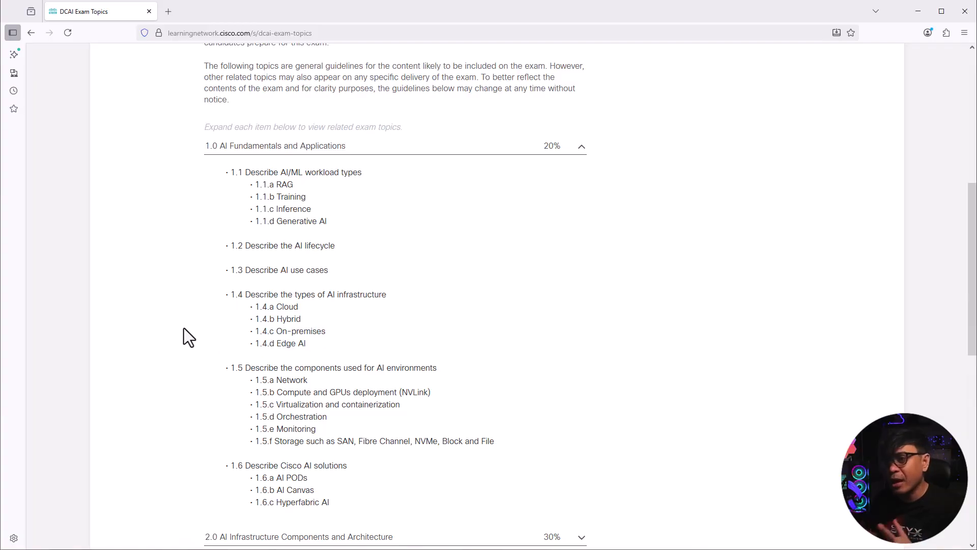
Scroll further and highlight the three Cisco AI solution sub-topics.
{"action": "scroll", "scroll_direction": "down", "scroll_amount": 3}
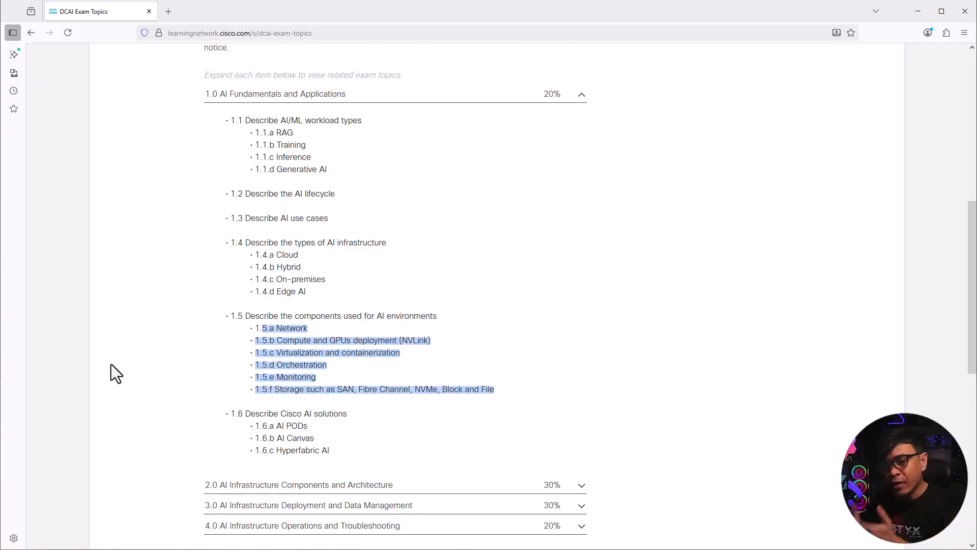
{"action": "mouse_move", "coordinate": [181, 398]}
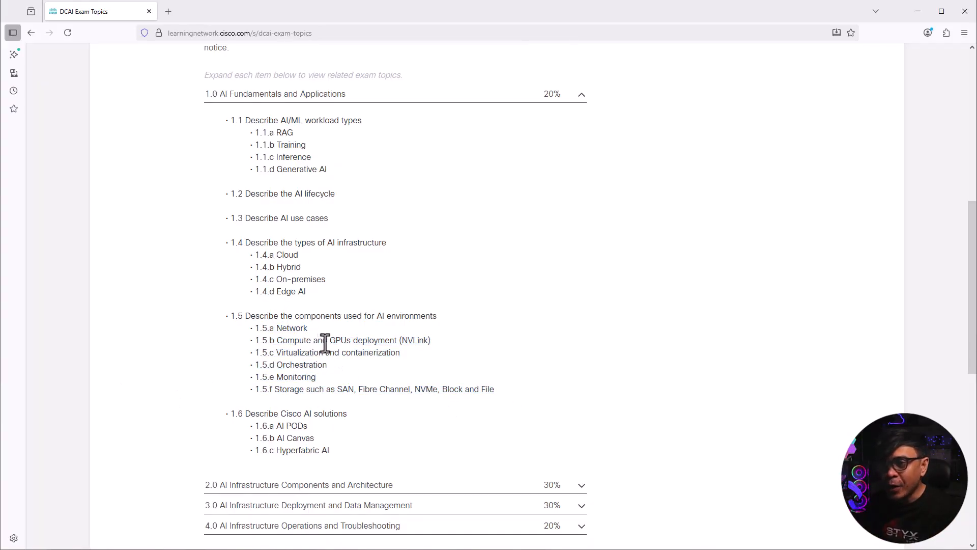
{"action": "mouse_move", "coordinate": [398, 344]}
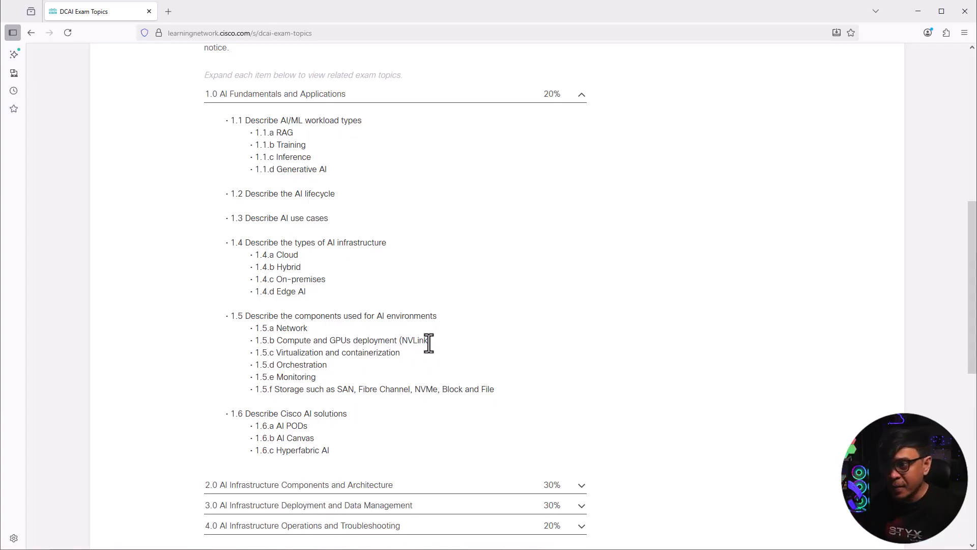
{"action": "mouse_move", "coordinate": [435, 352]}
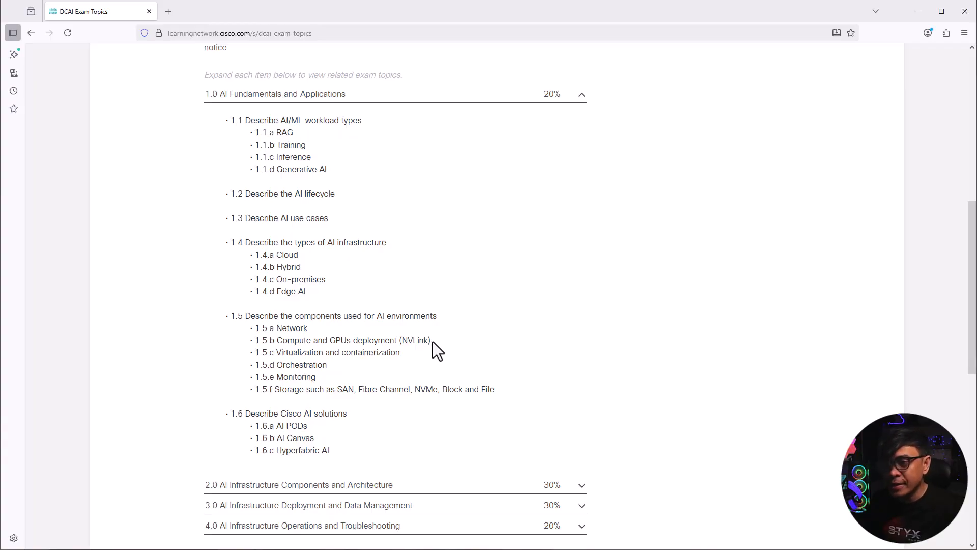
{"action": "double_click", "coordinate": [299, 352]}
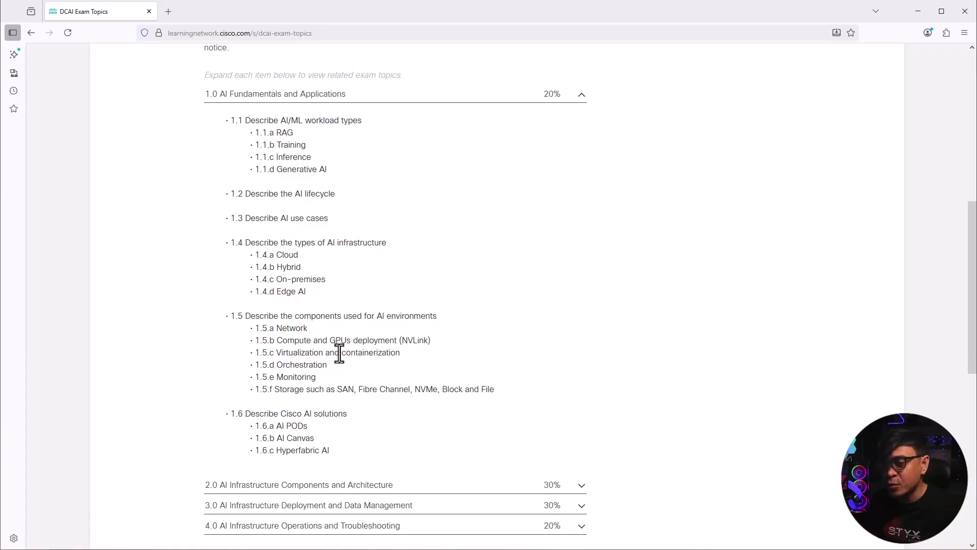
{"action": "mouse_move", "coordinate": [311, 365]}
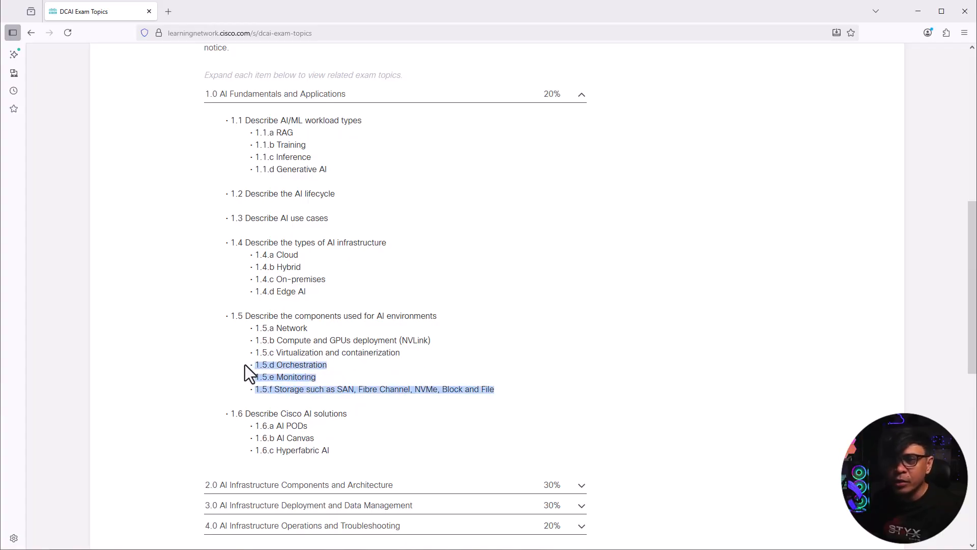
{"action": "scroll", "scroll_direction": "down", "scroll_amount": 3}
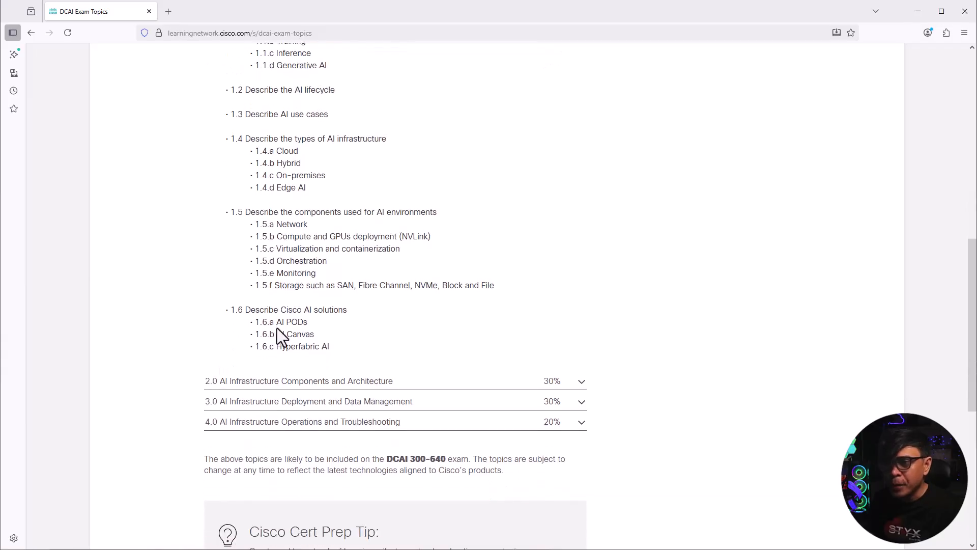
{"action": "mouse_move", "coordinate": [297, 339]}
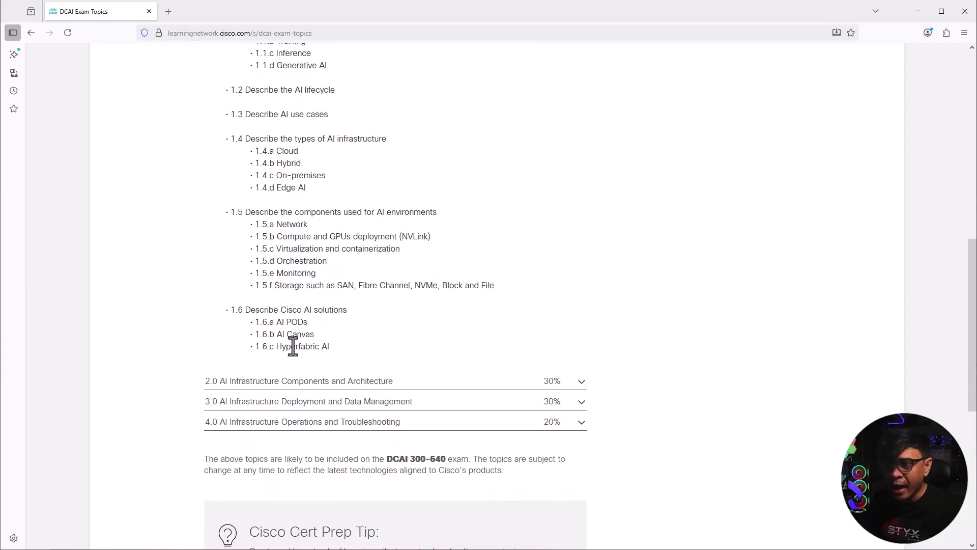
{"action": "mouse_move", "coordinate": [278, 333]}
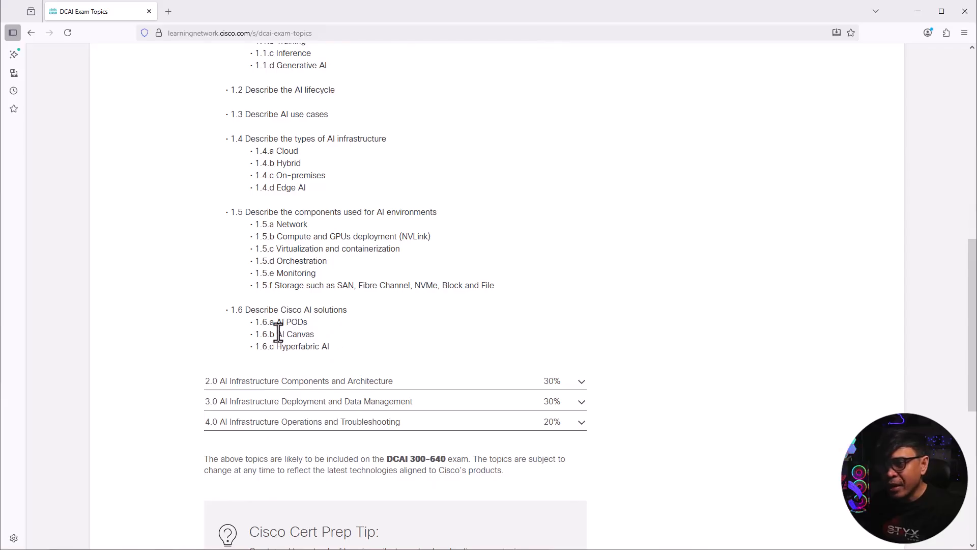
{"action": "left_click_drag", "start_coordinate": [277, 322], "coordinate": [358, 346]}
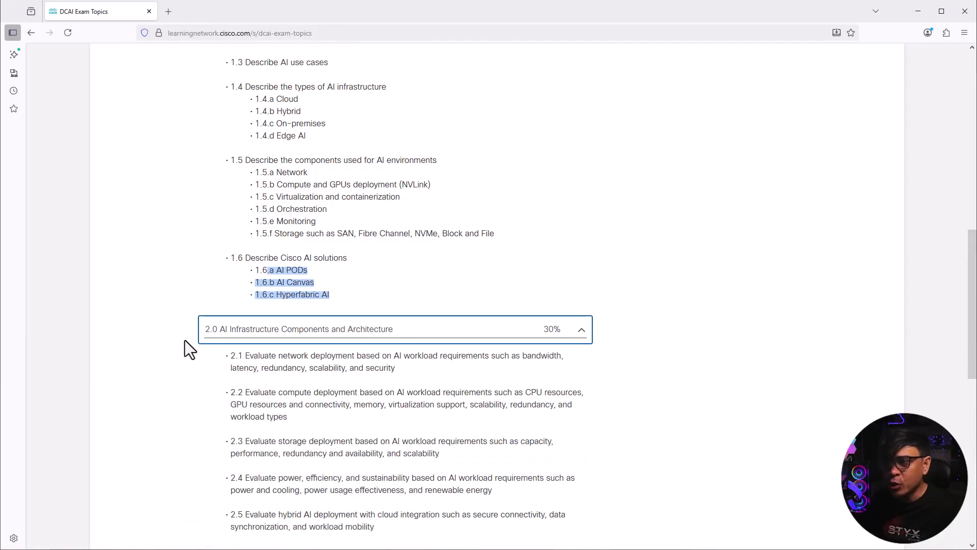
Scroll down and clear the highlight on the 1.6 sub-topics.
{"action": "scroll", "scroll_direction": "down", "scroll_amount": 3}
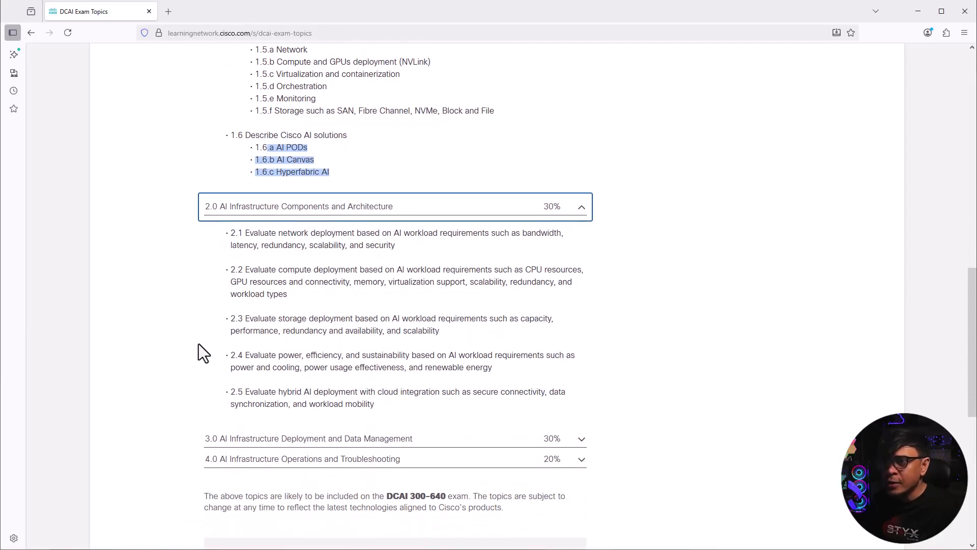
{"action": "scroll", "scroll_direction": "down", "scroll_amount": 3}
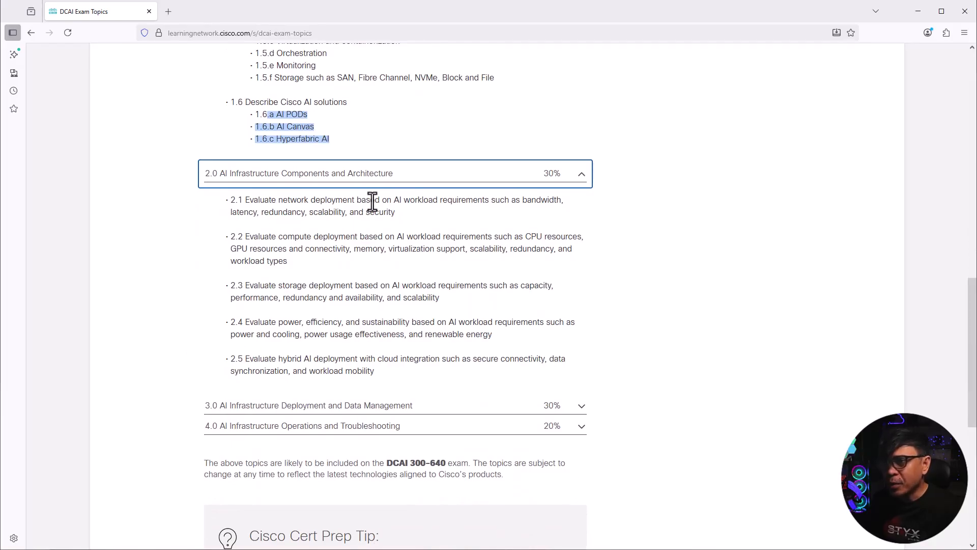
{"action": "mouse_move", "coordinate": [441, 219]}
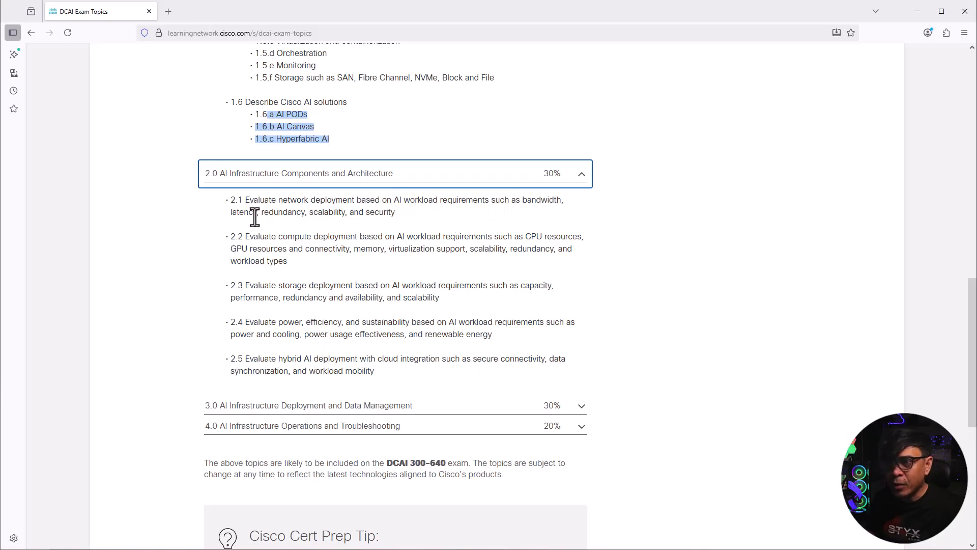
{"action": "mouse_move", "coordinate": [337, 214]}
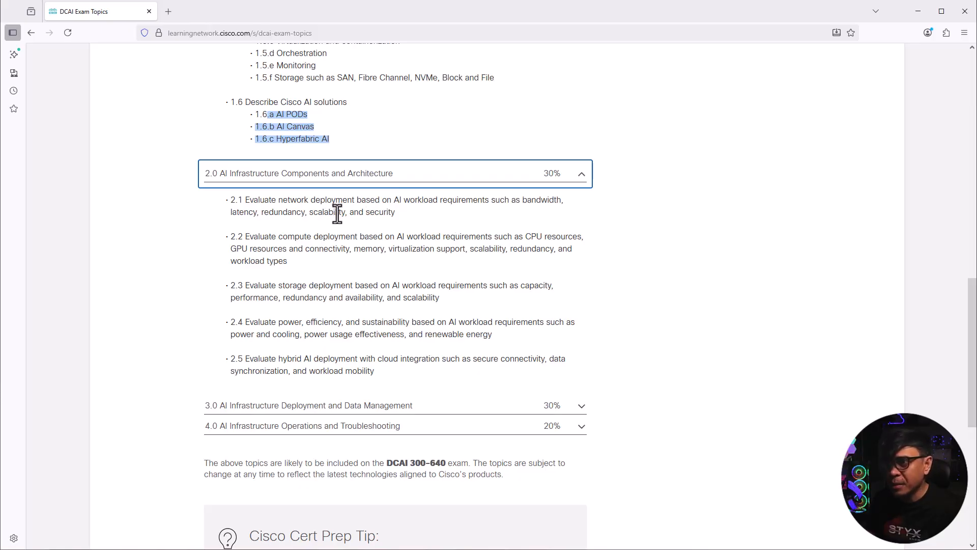
{"action": "left_click", "coordinate": [179, 242]}
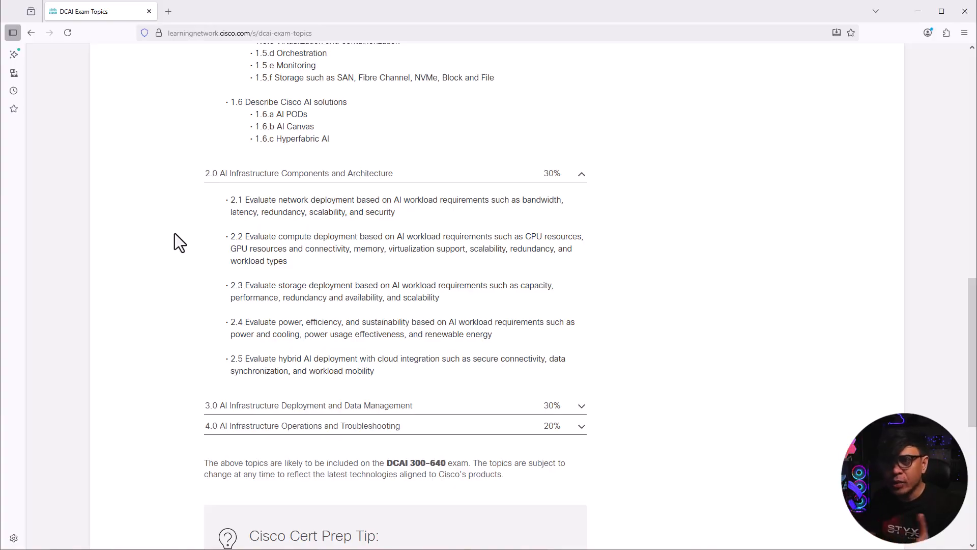
{"action": "mouse_move", "coordinate": [250, 241]}
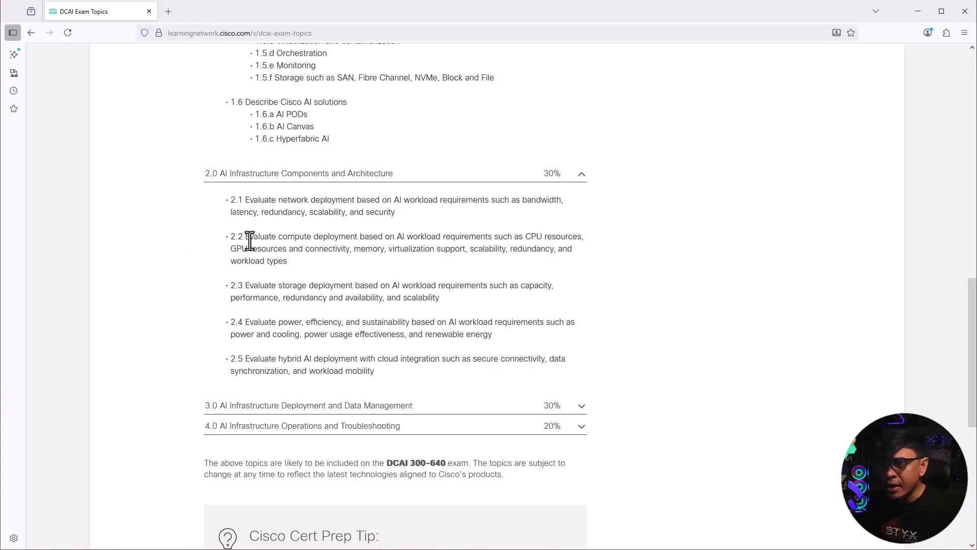
{"action": "mouse_move", "coordinate": [344, 238]}
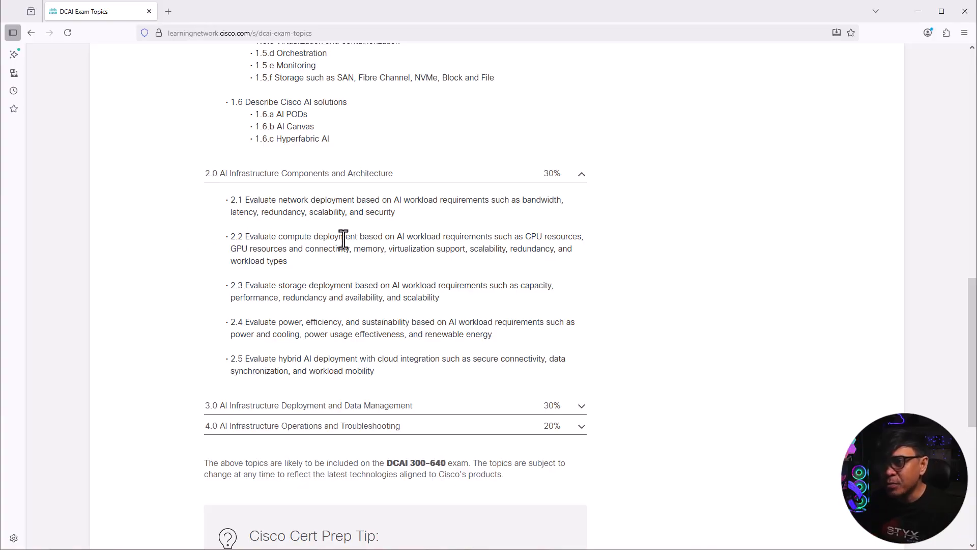
{"action": "mouse_move", "coordinate": [385, 253]}
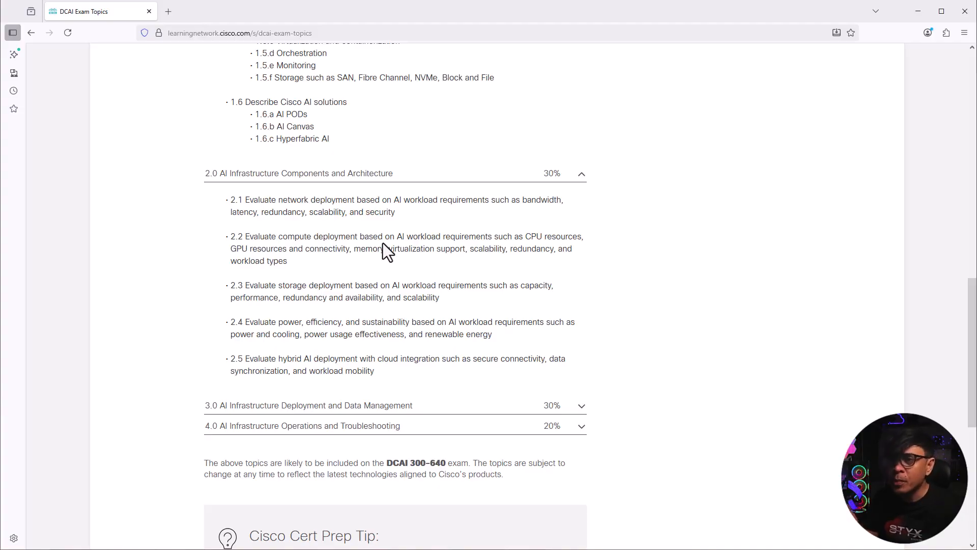
{"action": "mouse_move", "coordinate": [362, 268]}
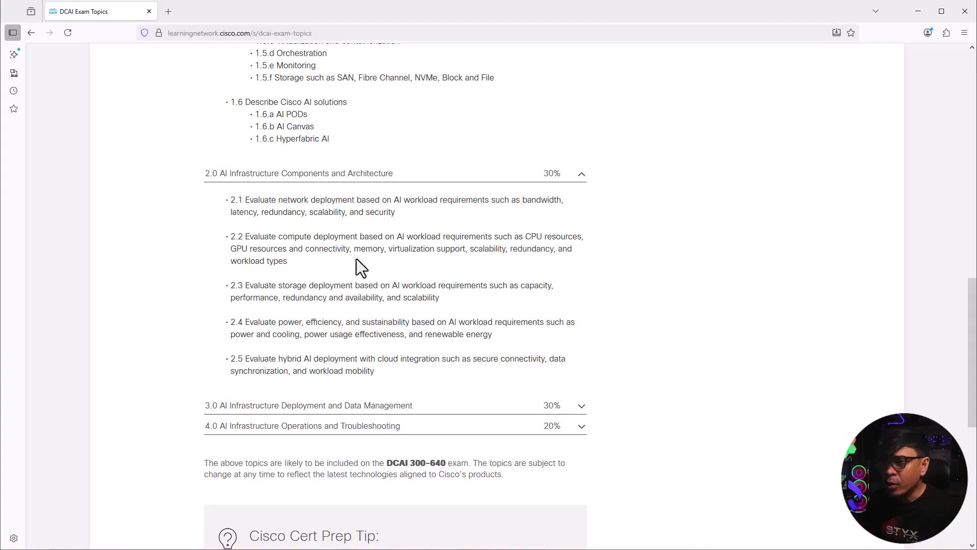
Highlight topics 2.4 and 2.5 on power and hybrid cloud.
{"action": "left_click_drag", "start_coordinate": [230, 248], "coordinate": [367, 252]}
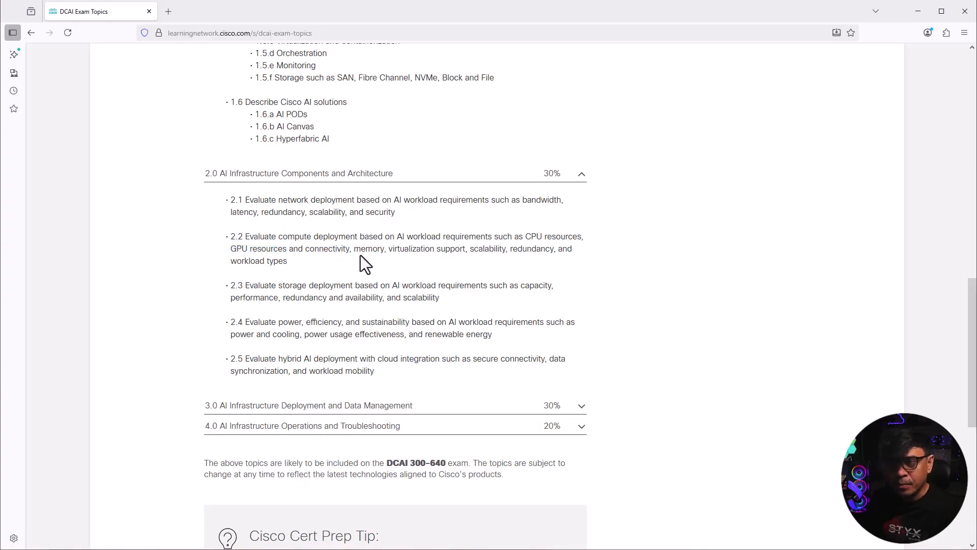
{"action": "mouse_move", "coordinate": [355, 252]}
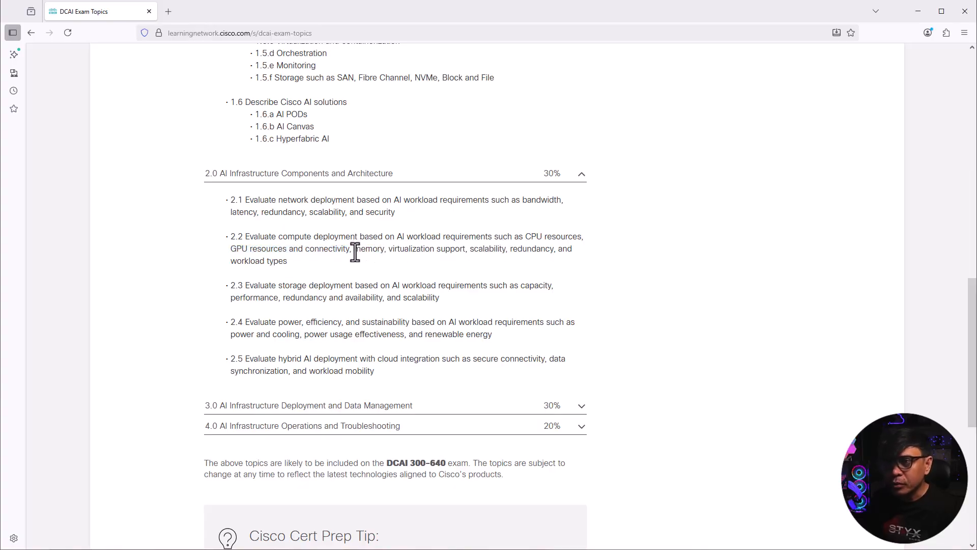
{"action": "mouse_move", "coordinate": [459, 269]}
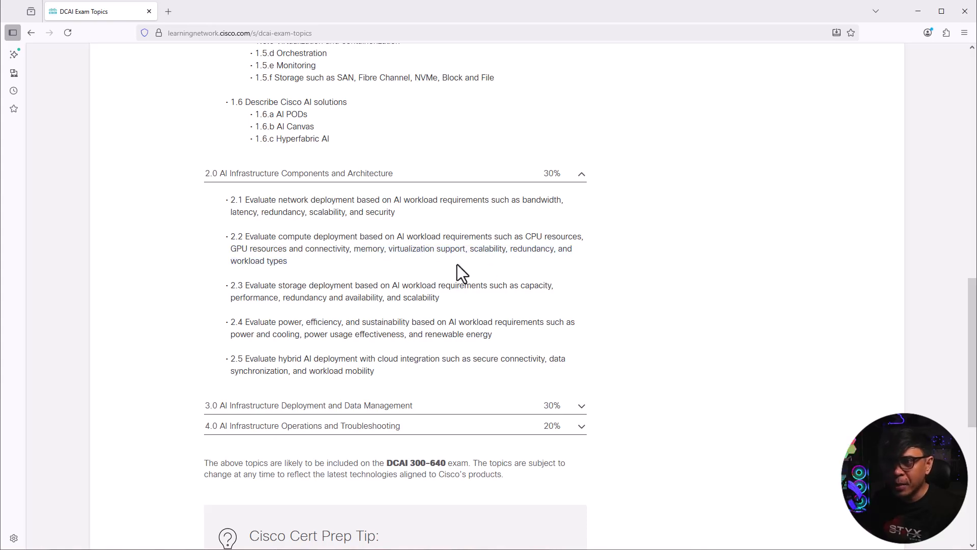
{"action": "scroll", "scroll_direction": "down", "scroll_amount": 3}
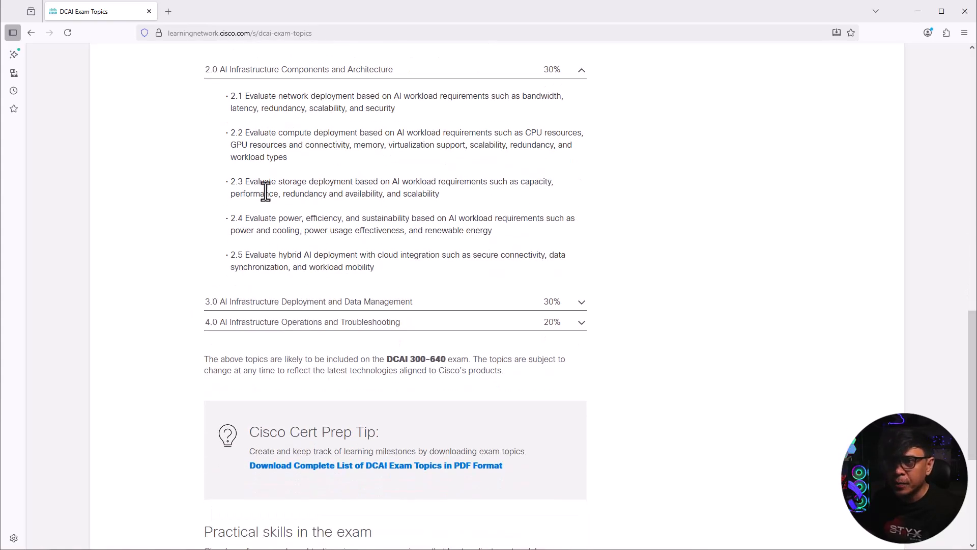
{"action": "left_click_drag", "start_coordinate": [252, 181], "coordinate": [400, 181]}
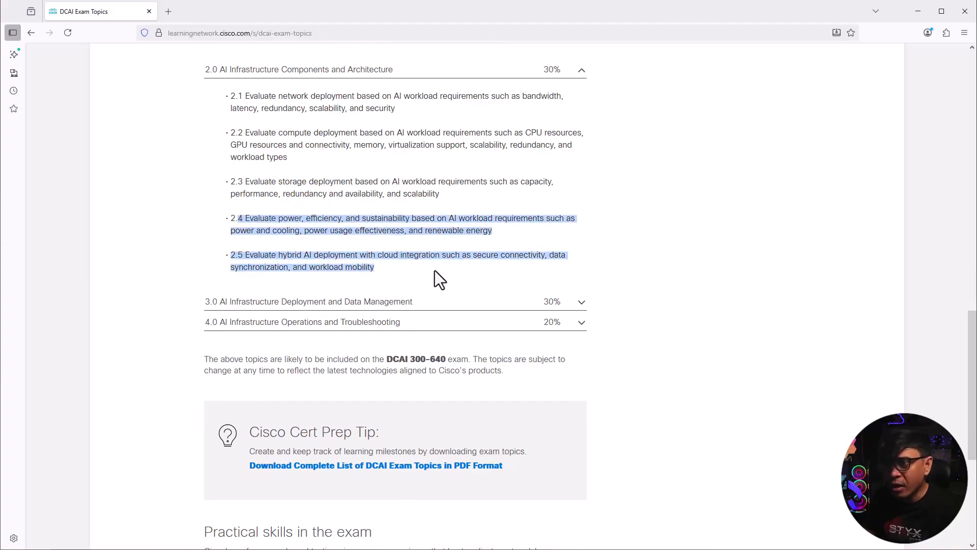
{"action": "mouse_move", "coordinate": [451, 317]}
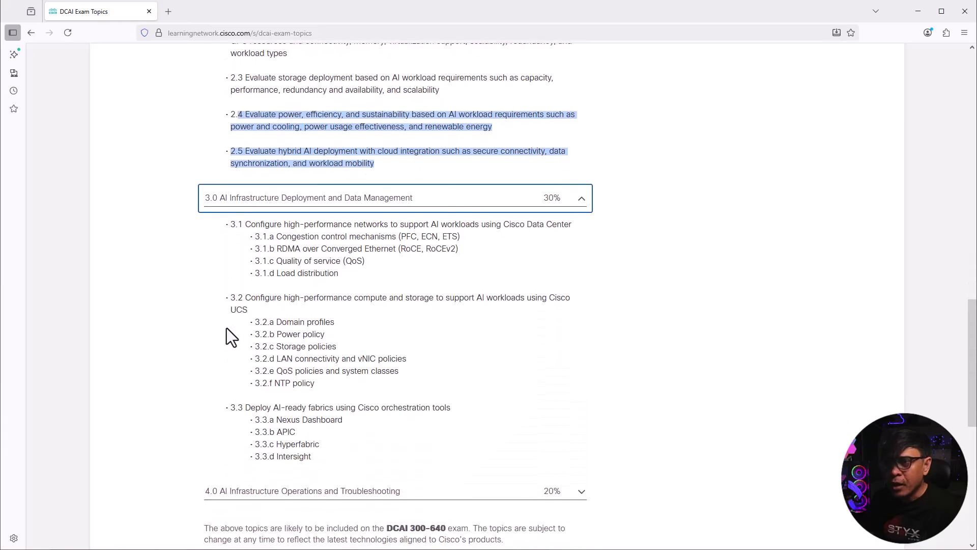
Highlight the 3.1.a Congestion control mechanisms sub-topic in section 3.0.
{"action": "scroll", "scroll_direction": "down", "scroll_amount": 3}
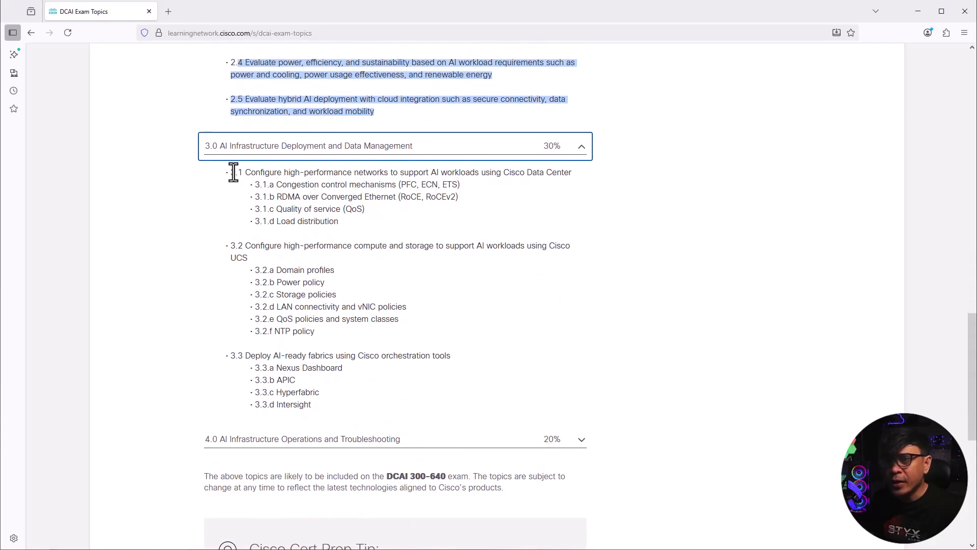
{"action": "mouse_move", "coordinate": [188, 235]}
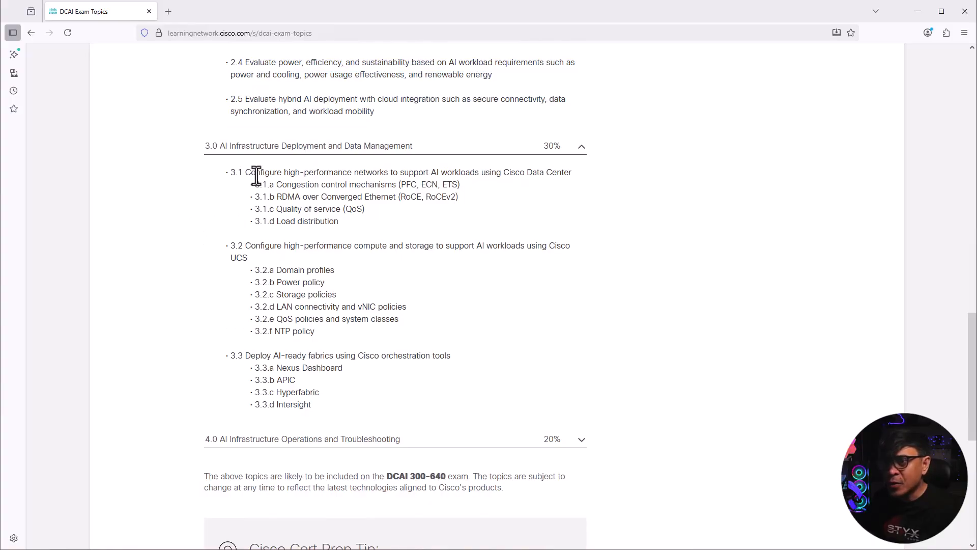
{"action": "mouse_move", "coordinate": [439, 176]}
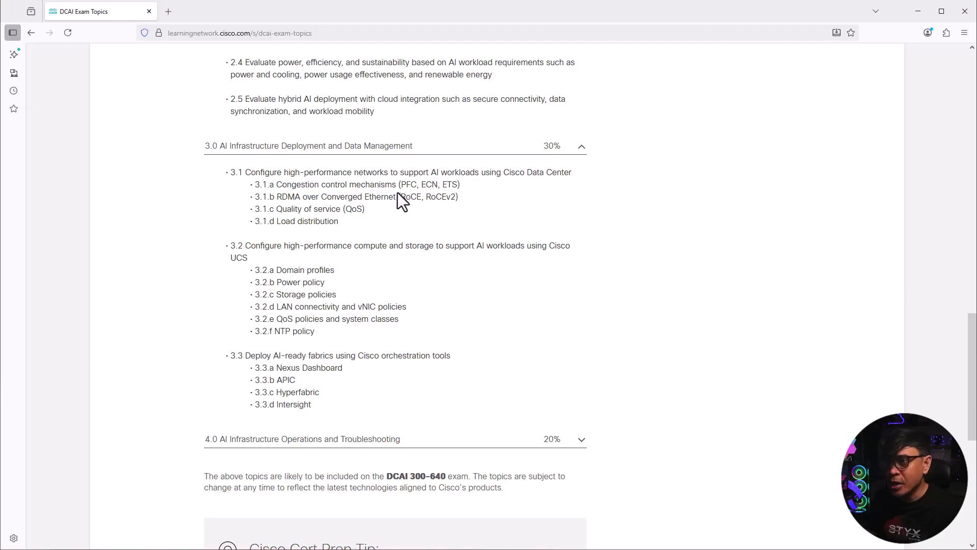
{"action": "left_click_drag", "start_coordinate": [278, 184], "coordinate": [390, 184]}
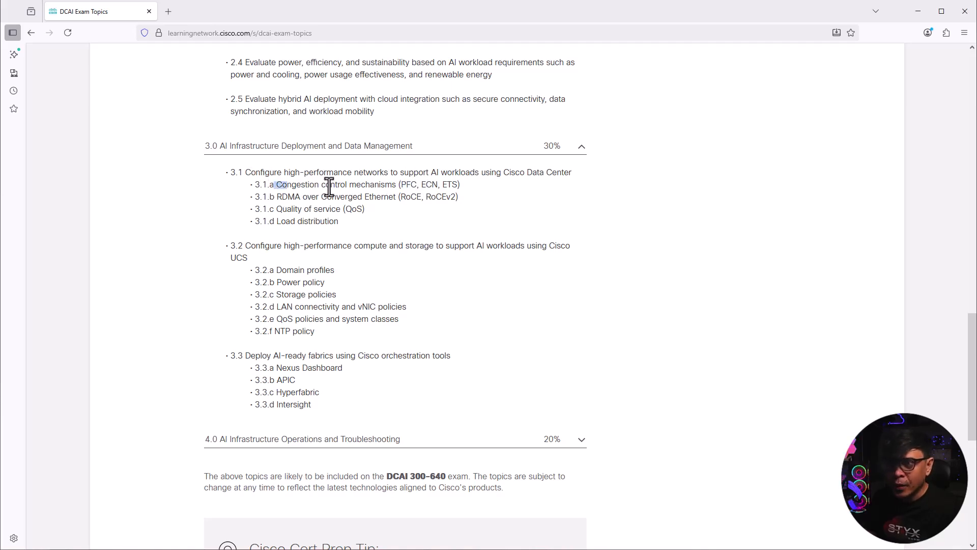
{"action": "left_click_drag", "start_coordinate": [277, 184], "coordinate": [443, 184]}
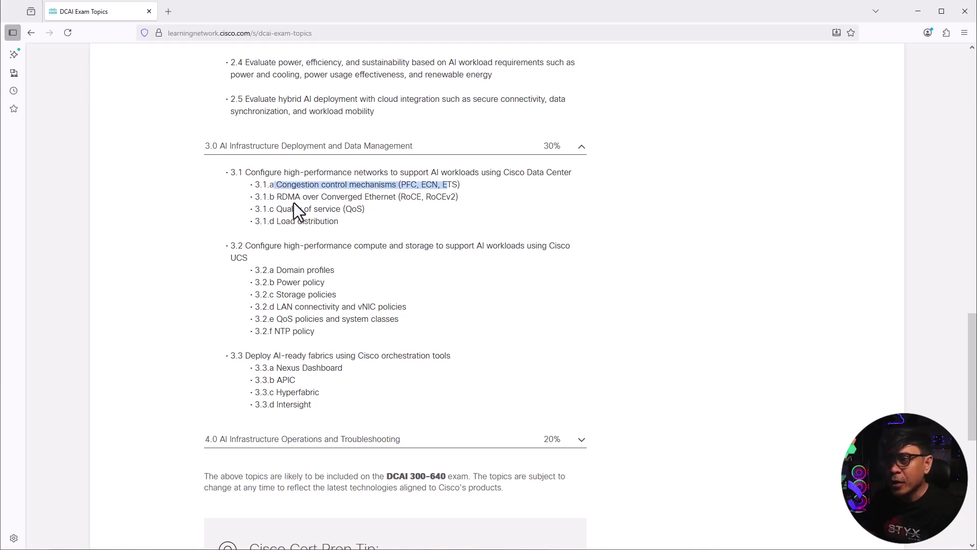
{"action": "mouse_move", "coordinate": [288, 200]}
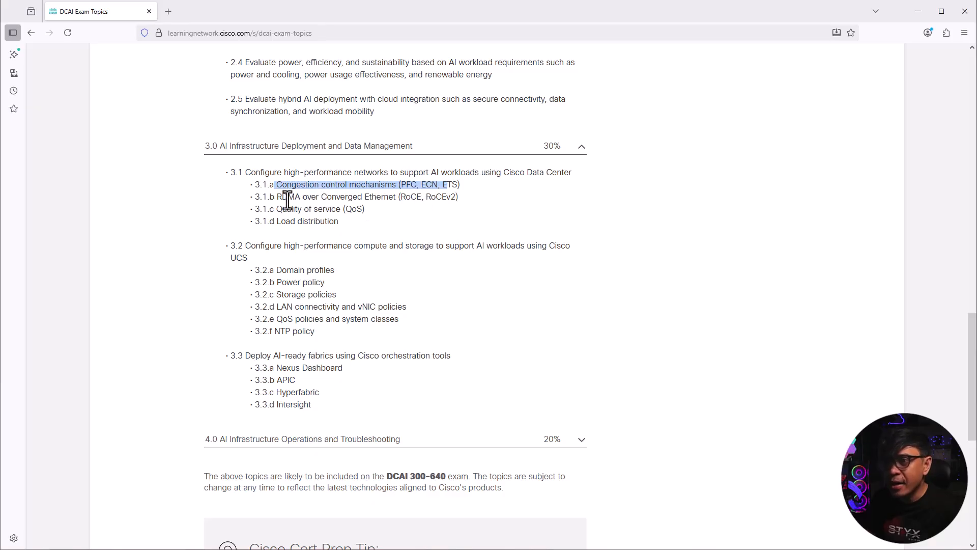
{"action": "mouse_move", "coordinate": [400, 199]}
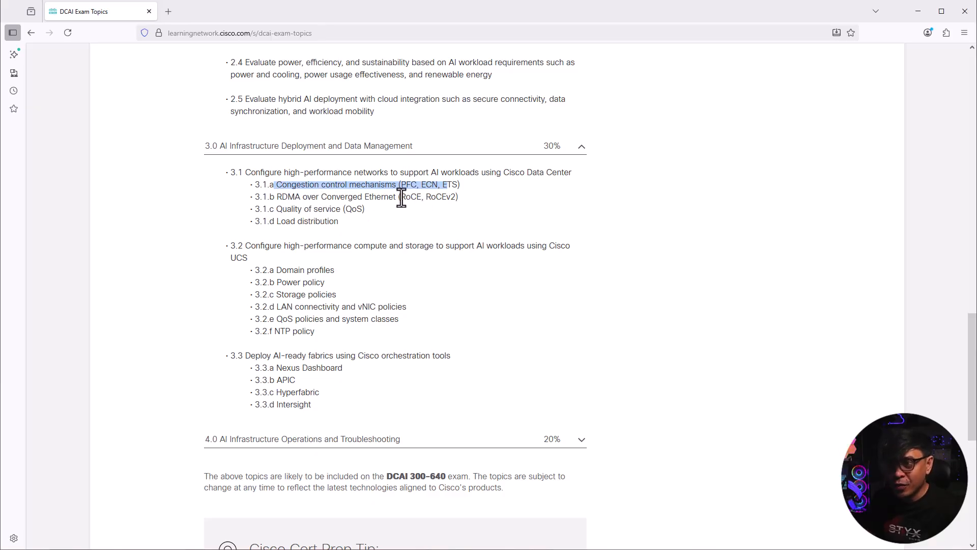
{"action": "mouse_move", "coordinate": [411, 211]}
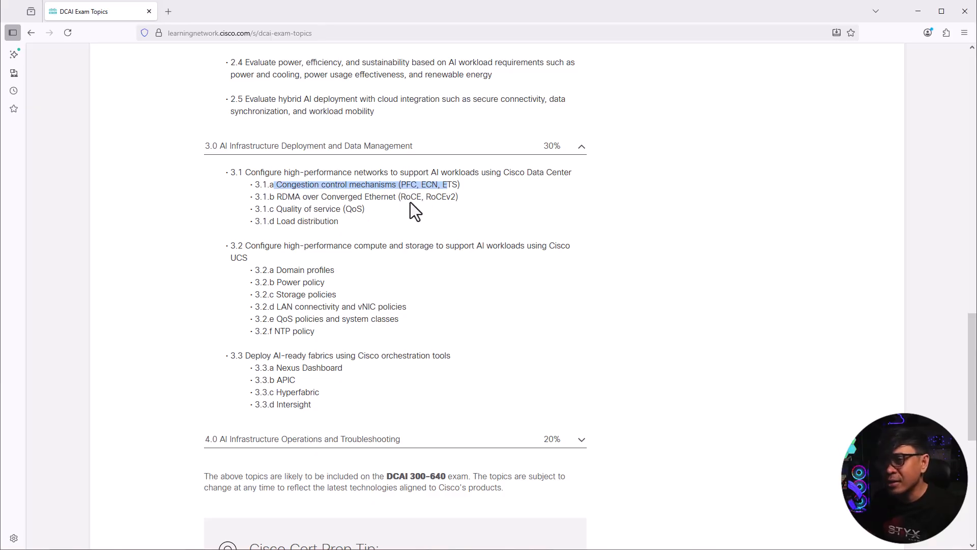
{"action": "mouse_move", "coordinate": [409, 213]}
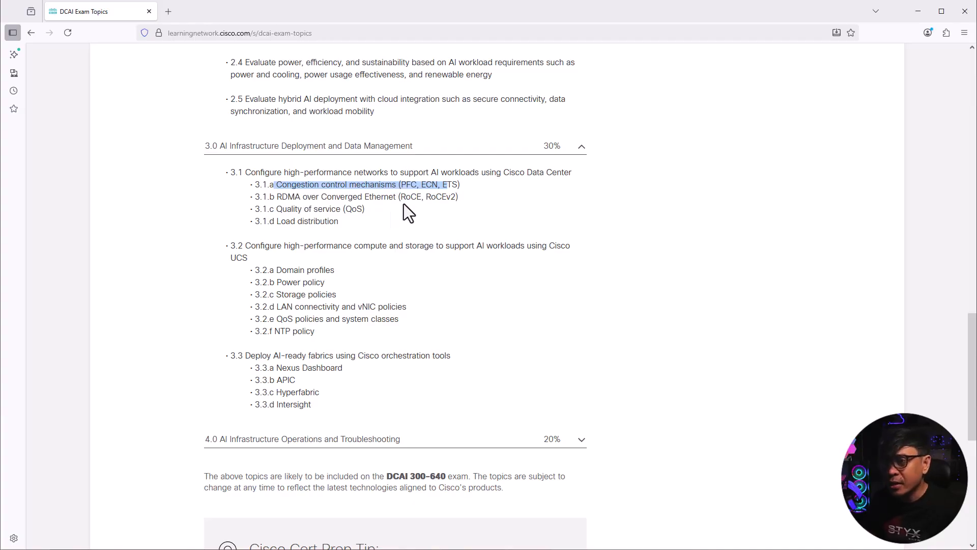
{"action": "mouse_move", "coordinate": [286, 224]}
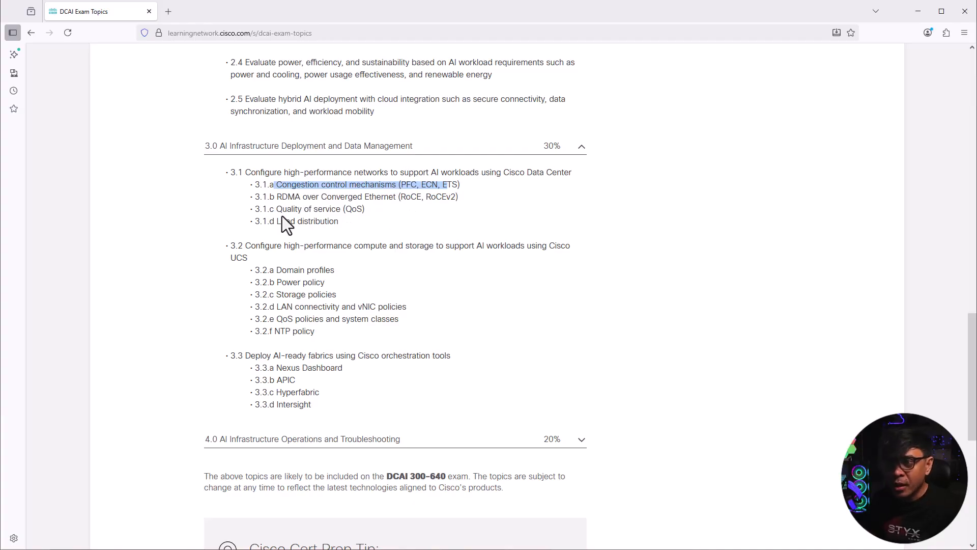
{"action": "mouse_move", "coordinate": [281, 223]}
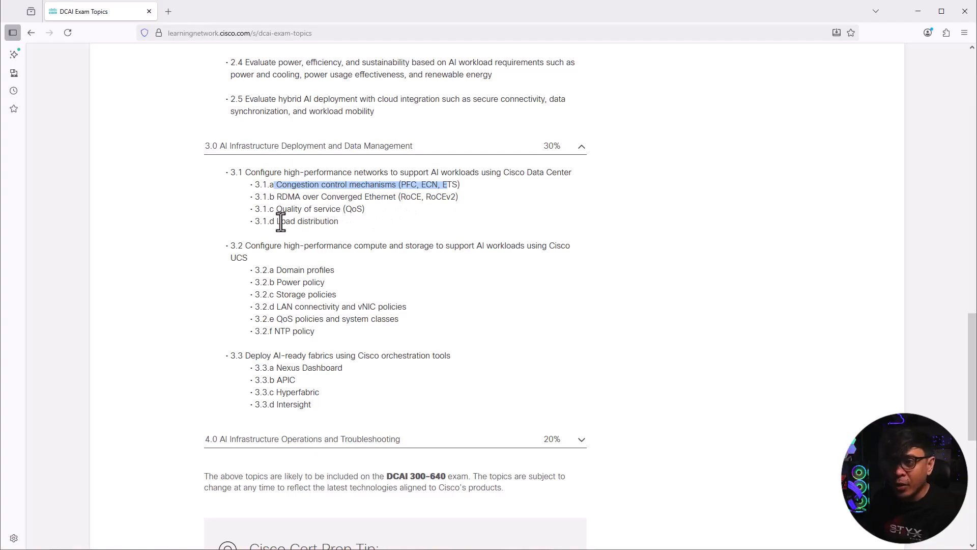
{"action": "mouse_move", "coordinate": [278, 223]}
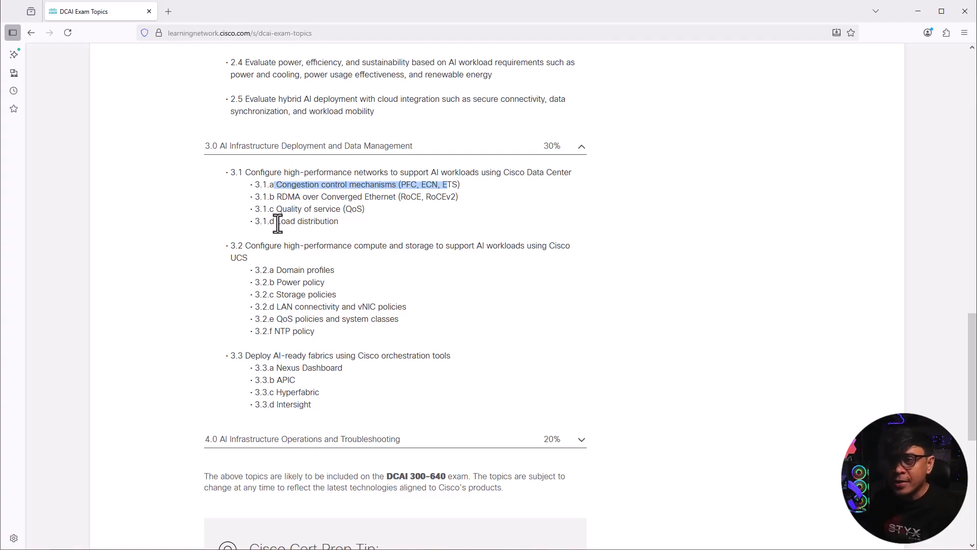
{"action": "scroll", "scroll_direction": "down", "scroll_amount": 3}
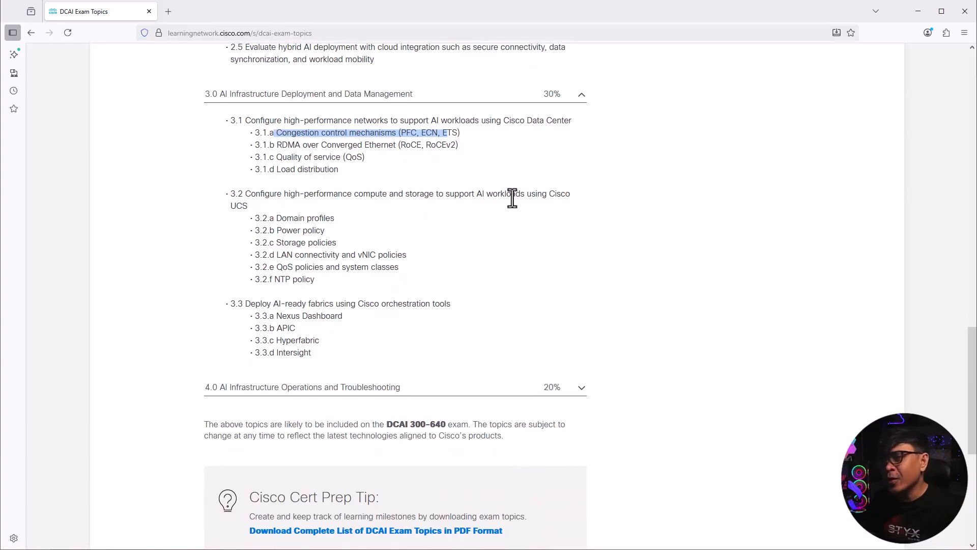
{"action": "mouse_move", "coordinate": [248, 196]}
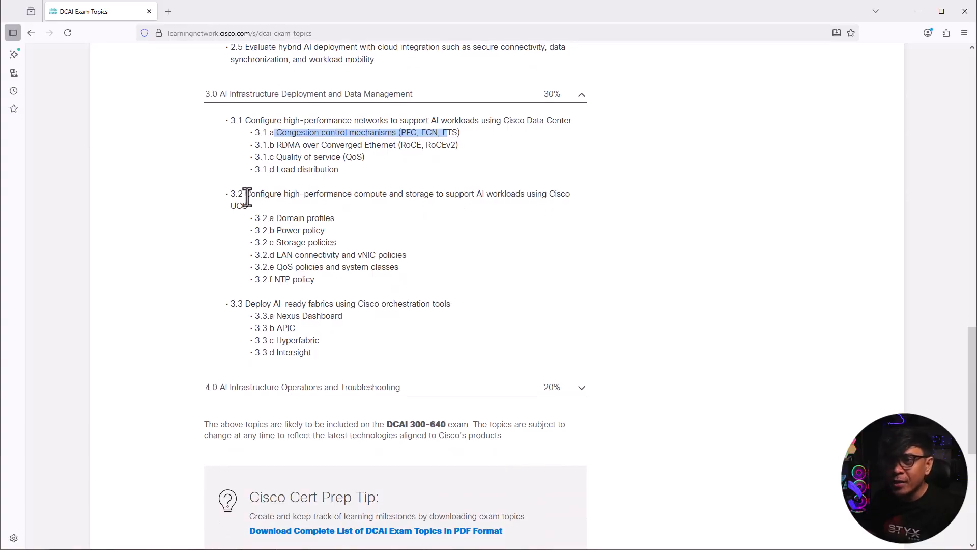
{"action": "mouse_move", "coordinate": [253, 197]}
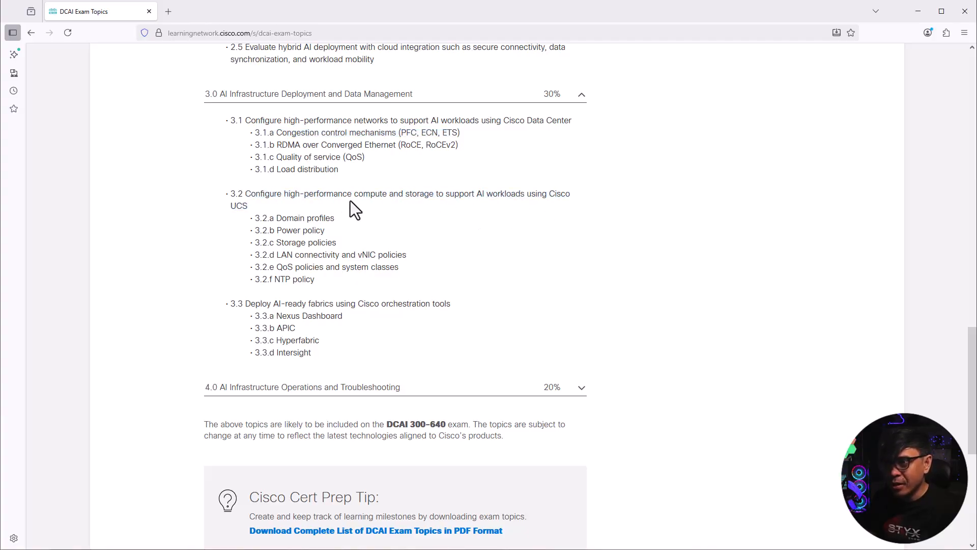
{"action": "mouse_move", "coordinate": [553, 193]}
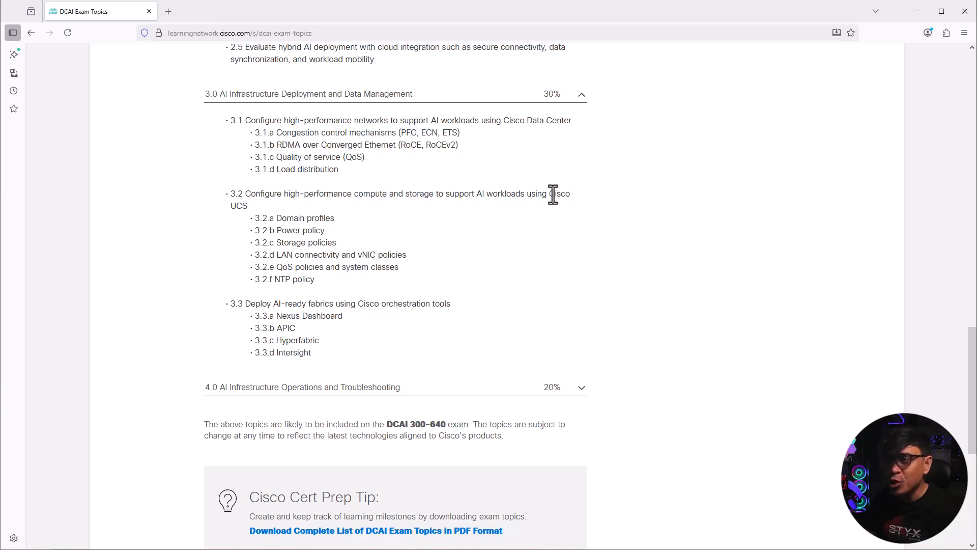
{"action": "mouse_move", "coordinate": [303, 223]}
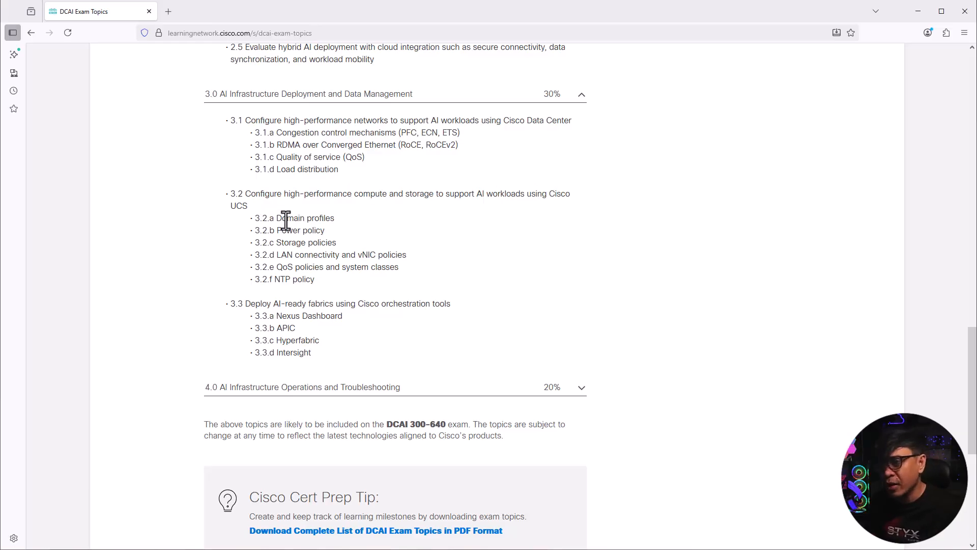
{"action": "mouse_move", "coordinate": [290, 258]}
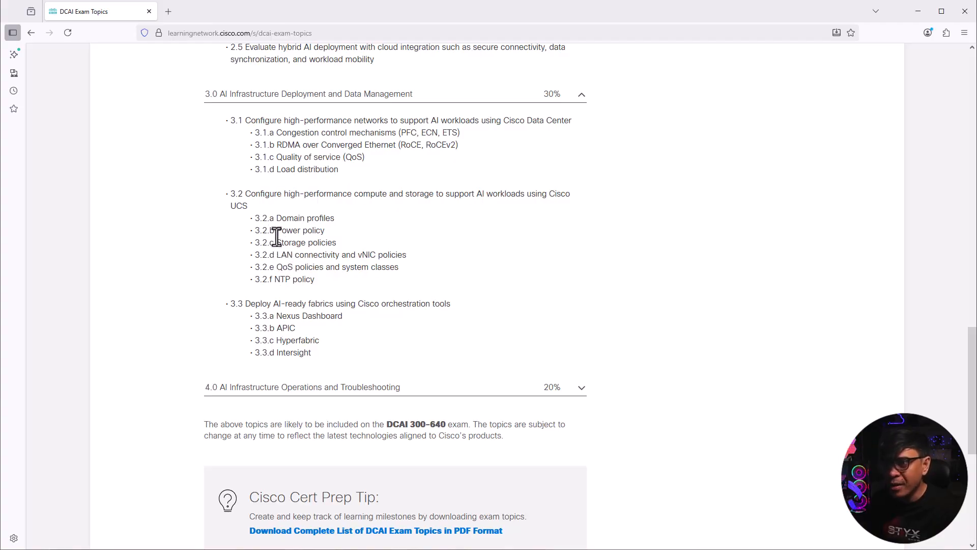
{"action": "left_click_drag", "start_coordinate": [256, 217], "coordinate": [327, 254]}
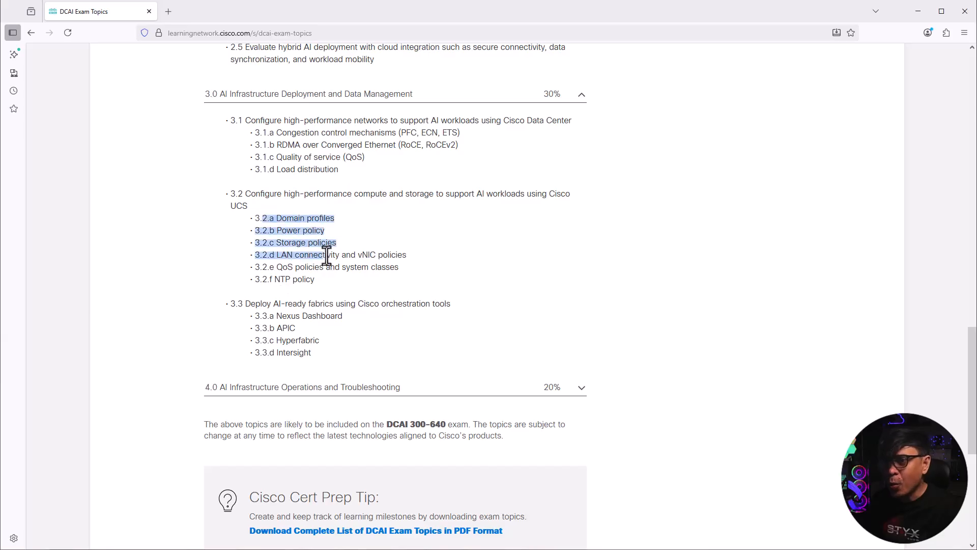
{"action": "left_click", "coordinate": [360, 290]}
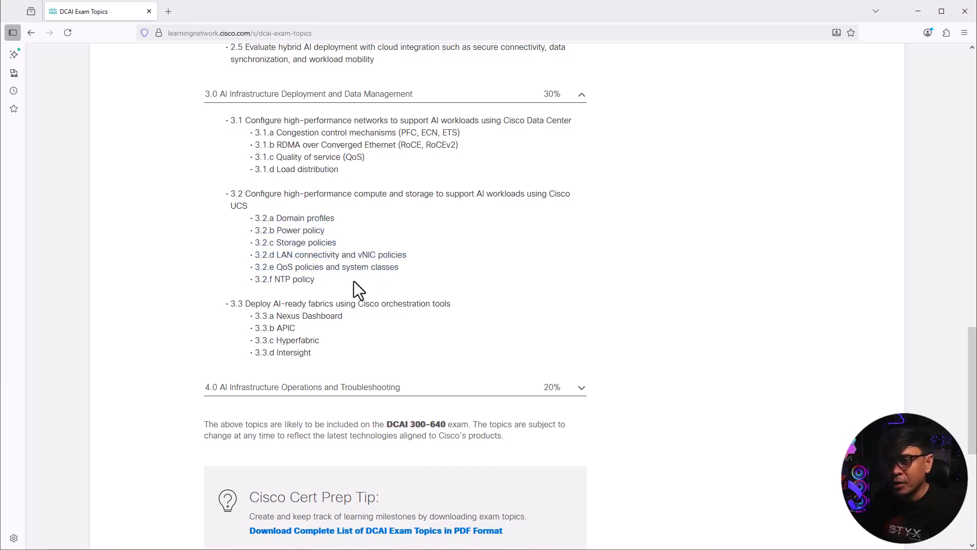
{"action": "mouse_move", "coordinate": [343, 291]}
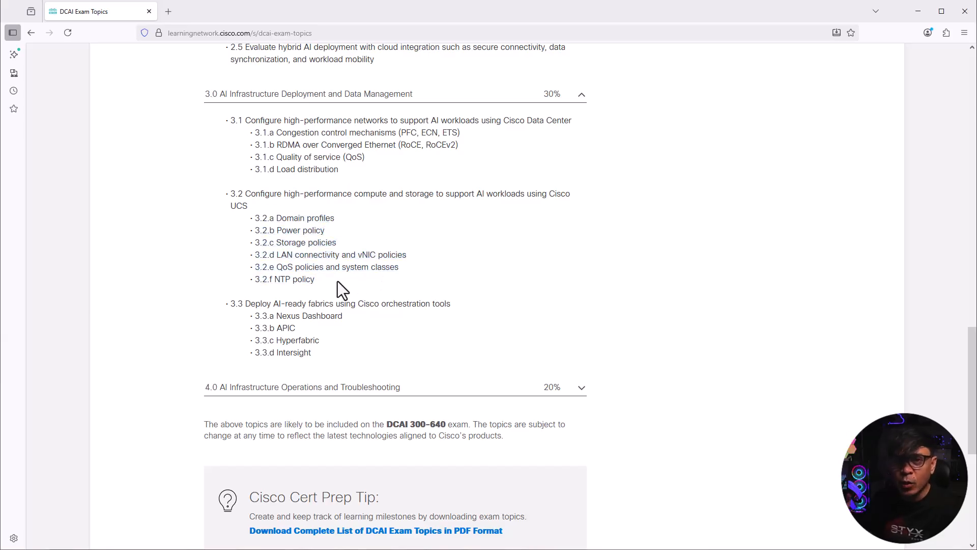
{"action": "mouse_move", "coordinate": [276, 304]}
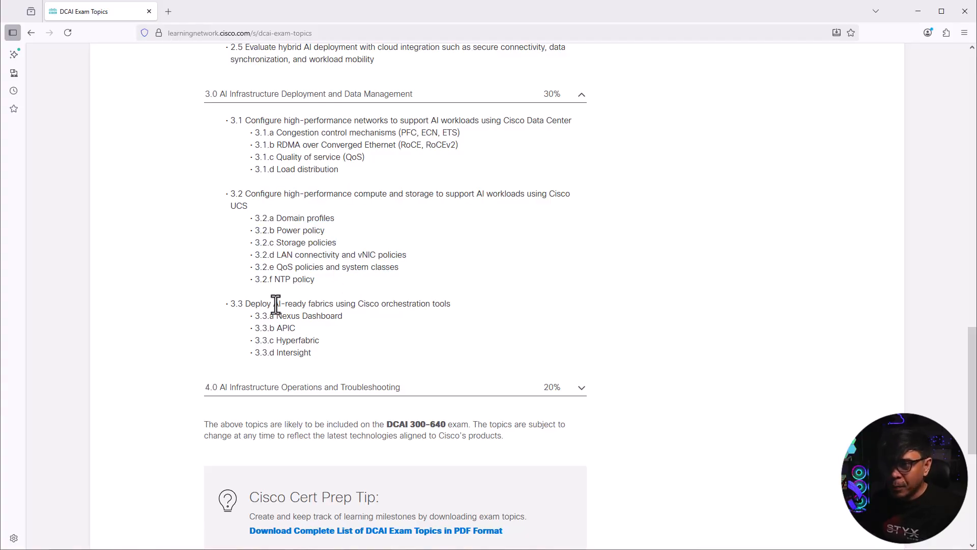
{"action": "mouse_move", "coordinate": [366, 303]}
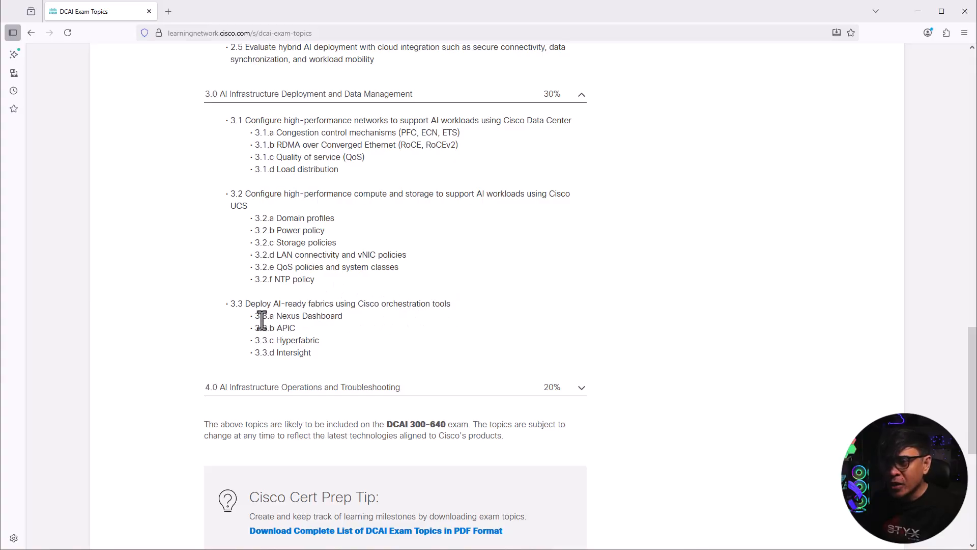
{"action": "left_click_drag", "start_coordinate": [256, 315], "coordinate": [330, 352]}
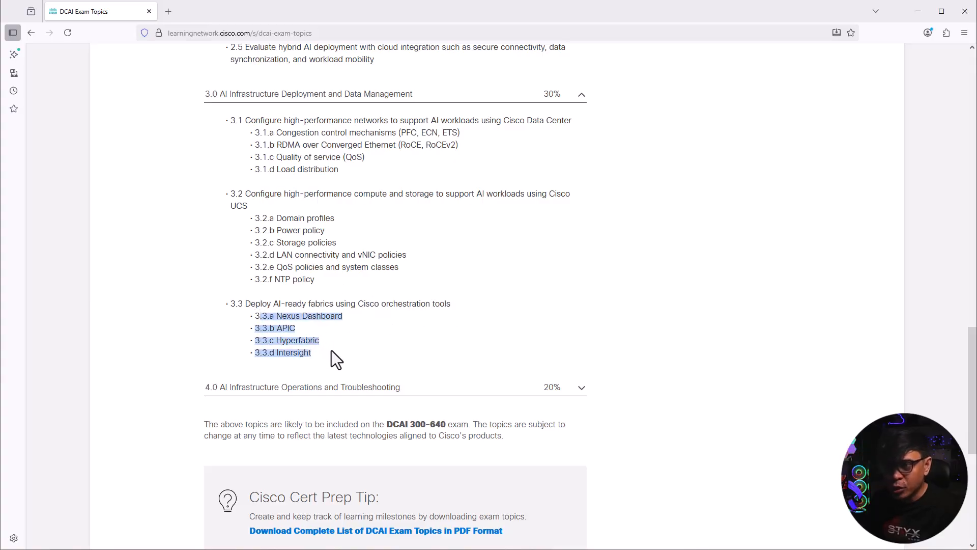
{"action": "mouse_move", "coordinate": [339, 367]}
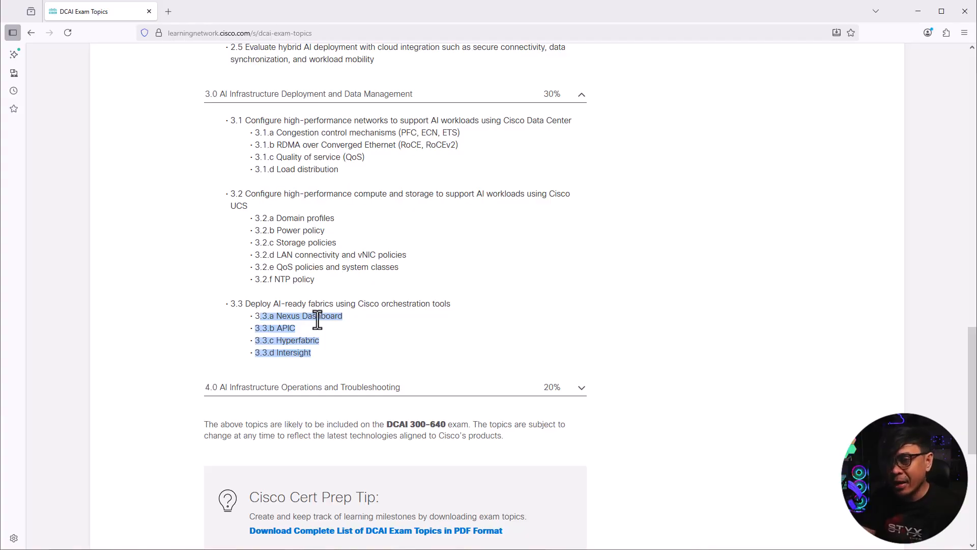
{"action": "left_click", "coordinate": [275, 330]}
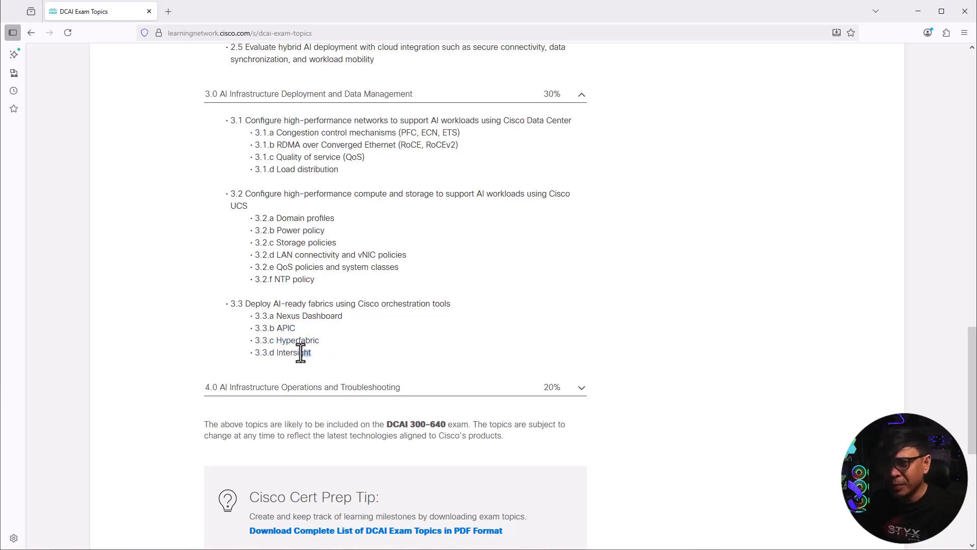
{"action": "double_click", "coordinate": [292, 352]}
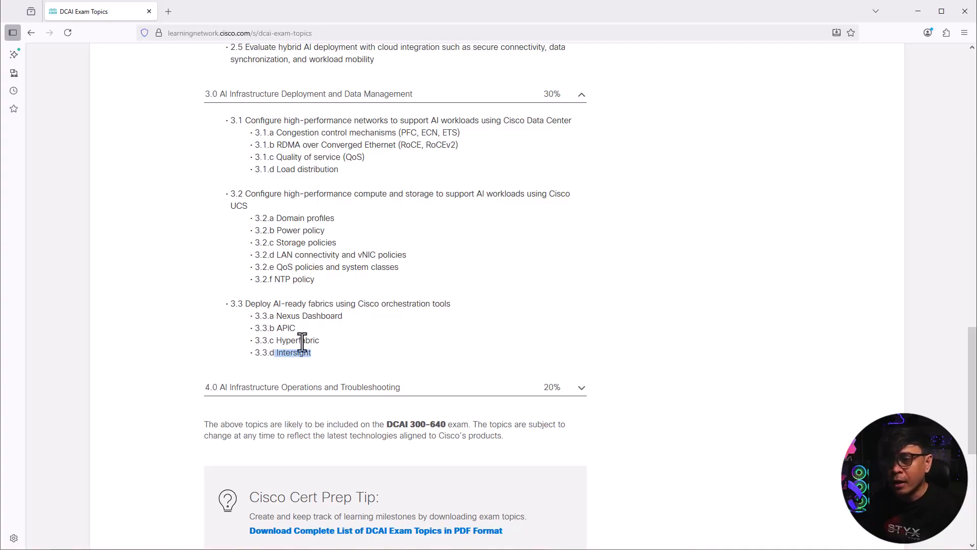
{"action": "mouse_move", "coordinate": [352, 317]}
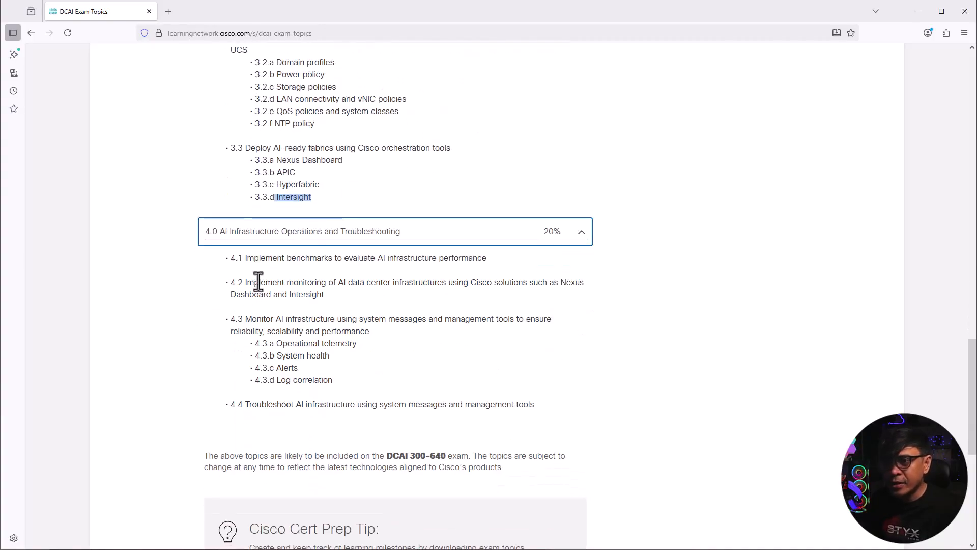
{"action": "mouse_move", "coordinate": [309, 240]}
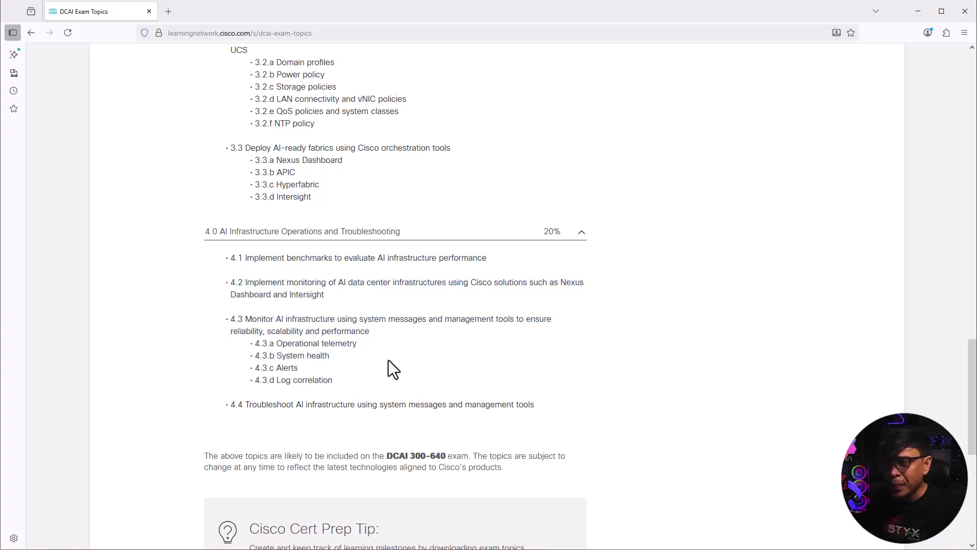
{"action": "mouse_move", "coordinate": [241, 258]}
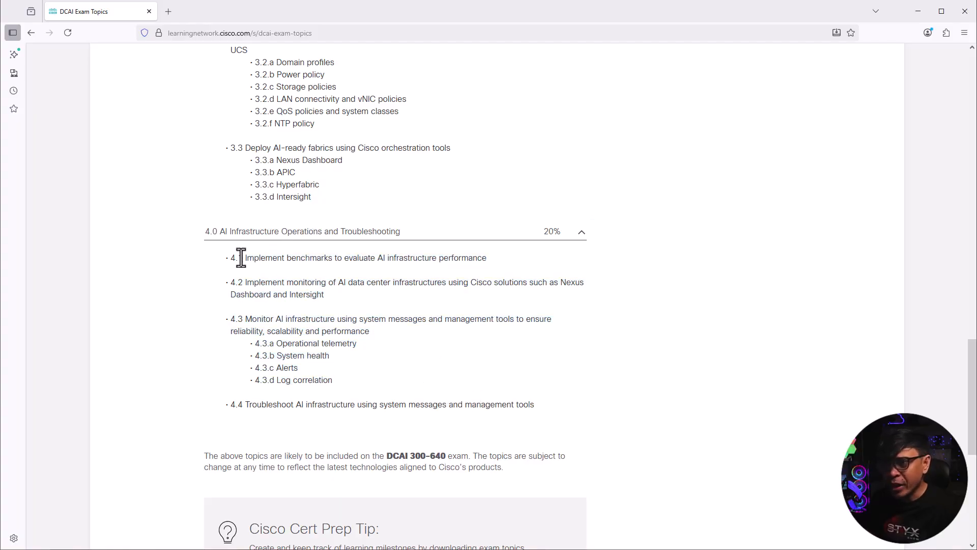
{"action": "mouse_move", "coordinate": [351, 289]}
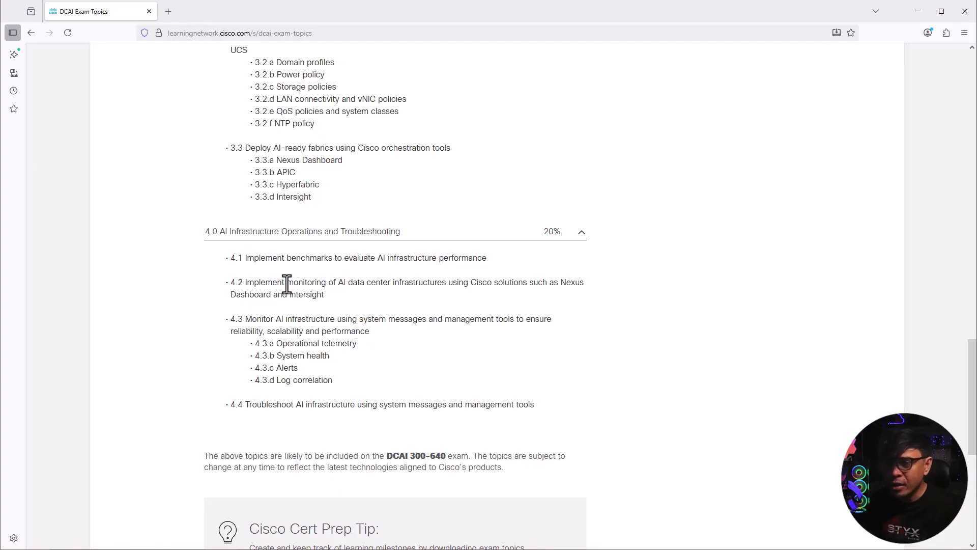
{"action": "mouse_move", "coordinate": [427, 286]}
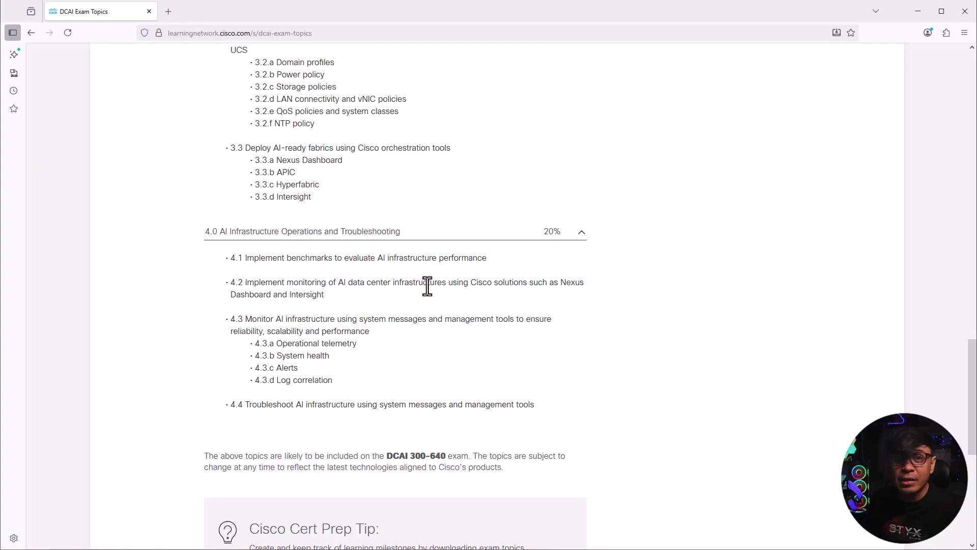
{"action": "mouse_move", "coordinate": [559, 283]}
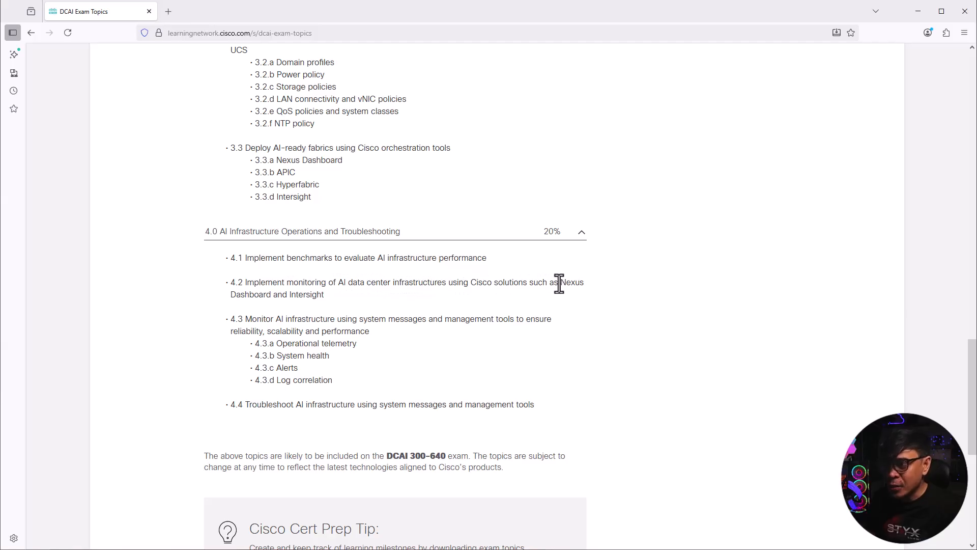
{"action": "mouse_move", "coordinate": [259, 321]}
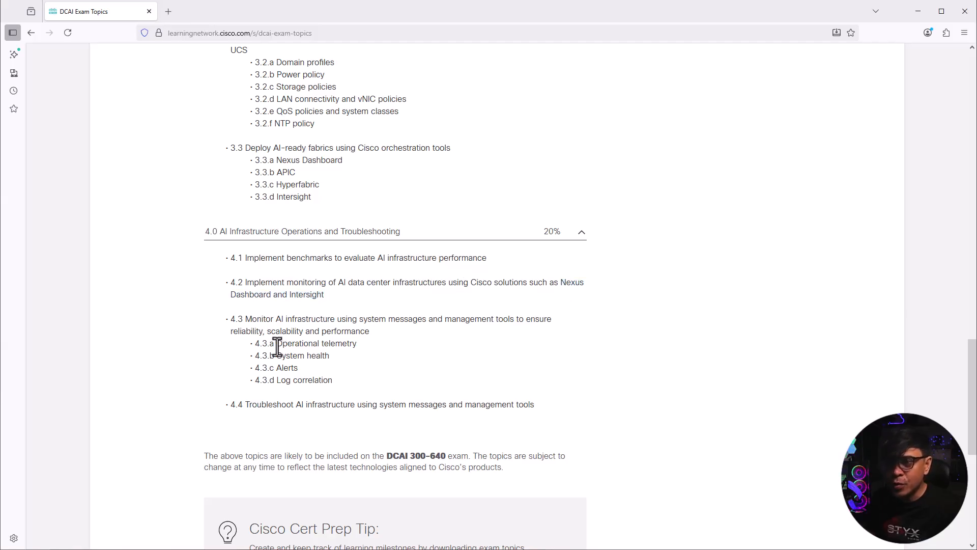
{"action": "mouse_move", "coordinate": [293, 379]}
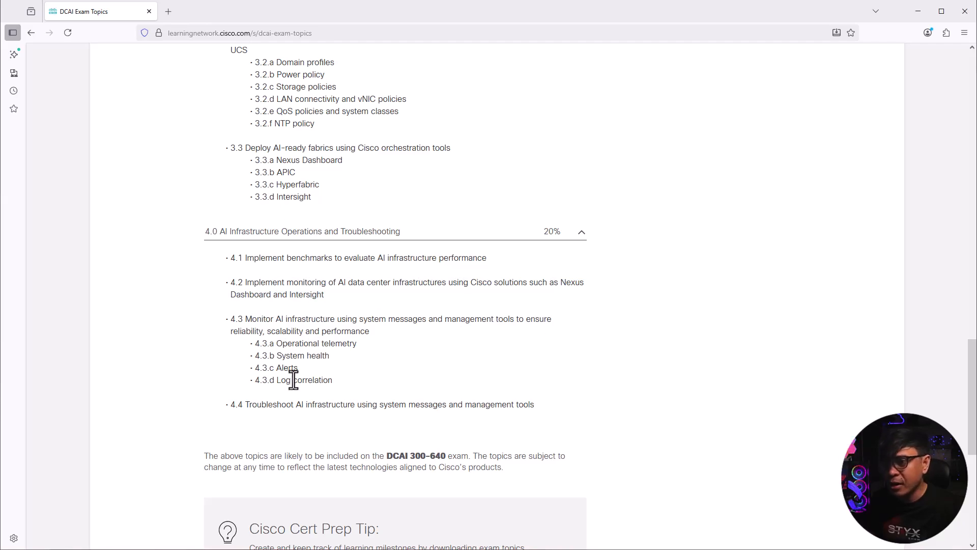